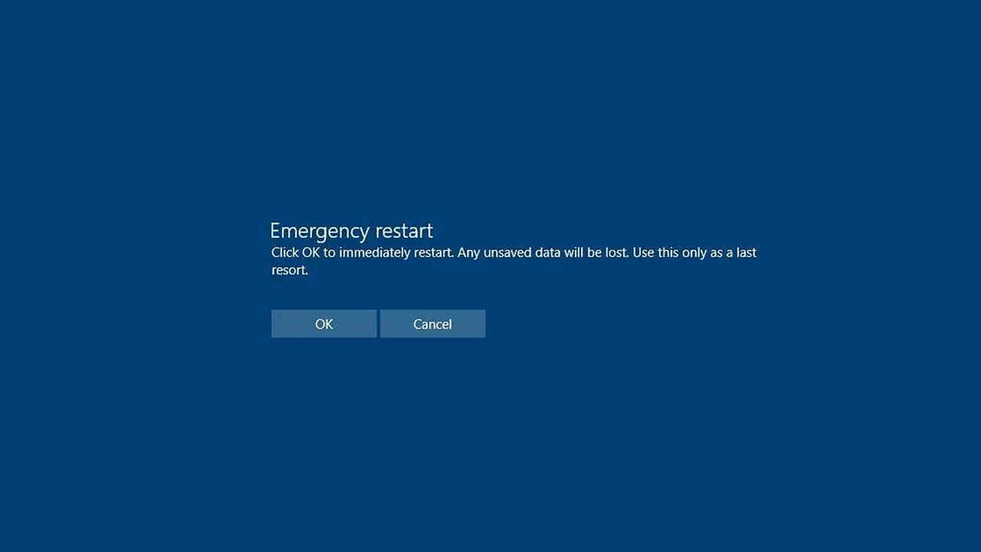
# Step: Browse the Hetman homepage and go to the Partition Recovery product page
pyautogui.click(431, 322)
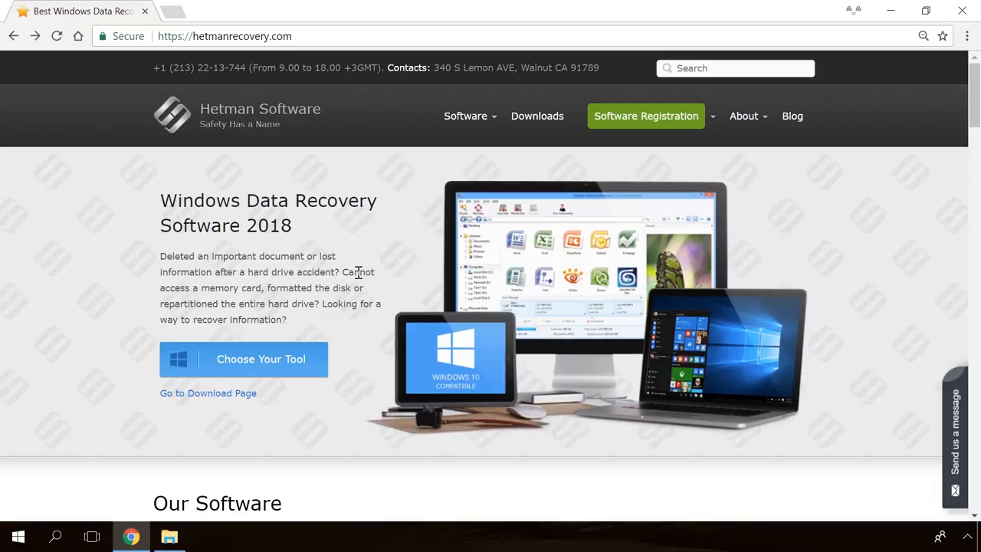
pyautogui.scroll(-3)
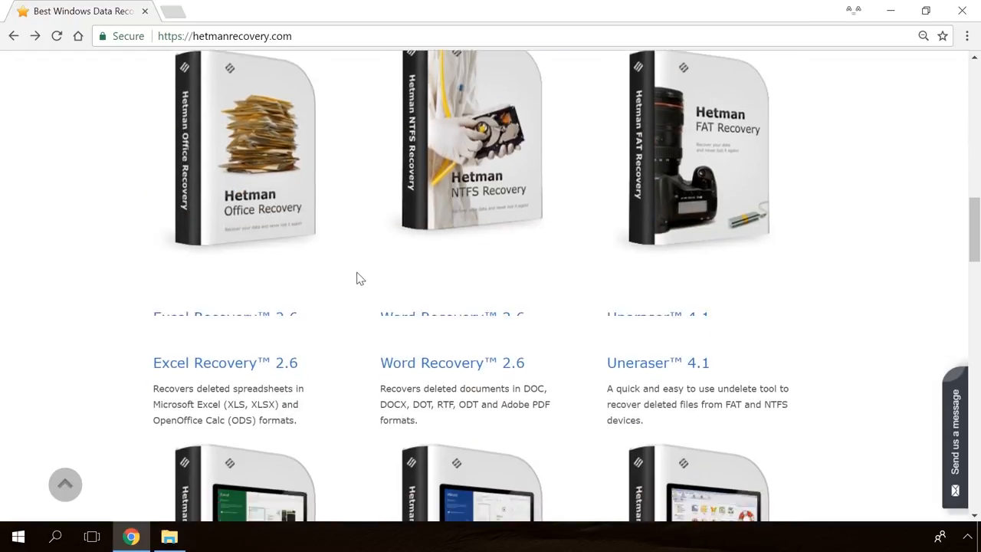
pyautogui.scroll(3)
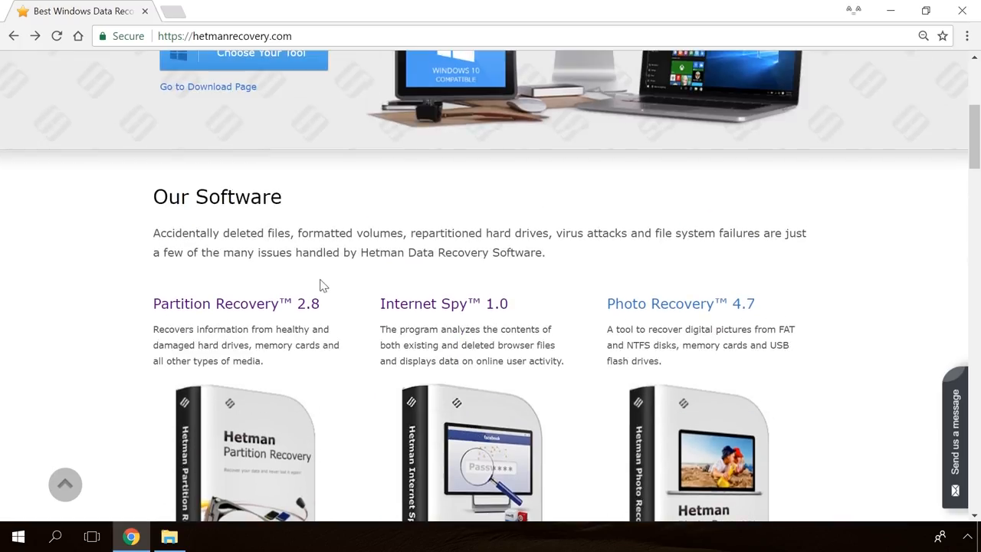
pyautogui.click(235, 304)
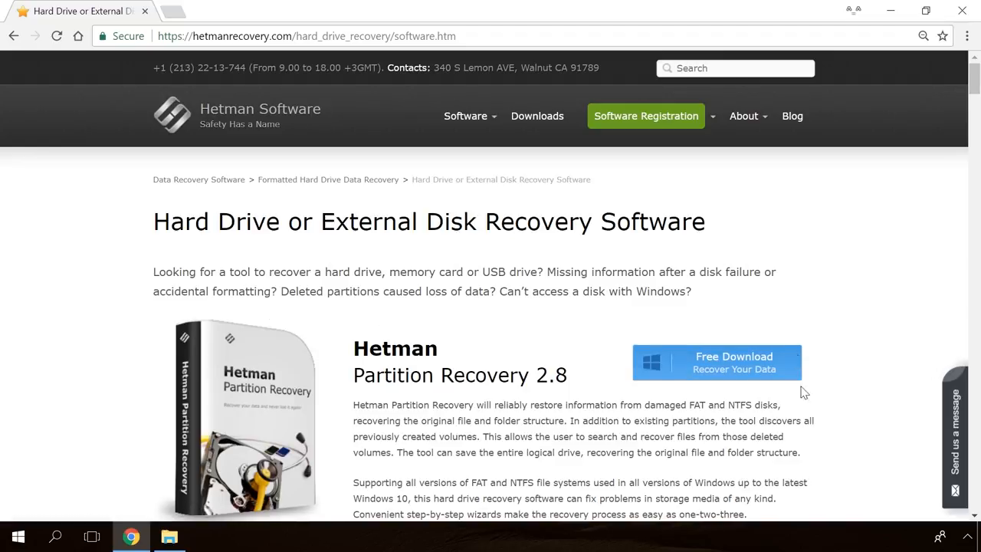
pyautogui.moveTo(707, 367)
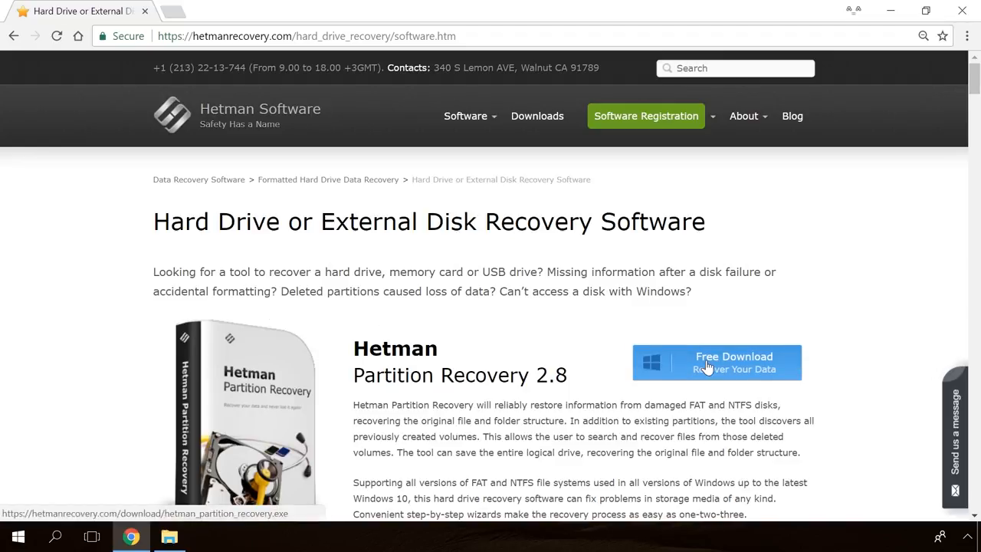
# Step: Download Partition Recovery, finish the File Recovery Wizard and return to the Hetman blog
pyautogui.click(715, 362)
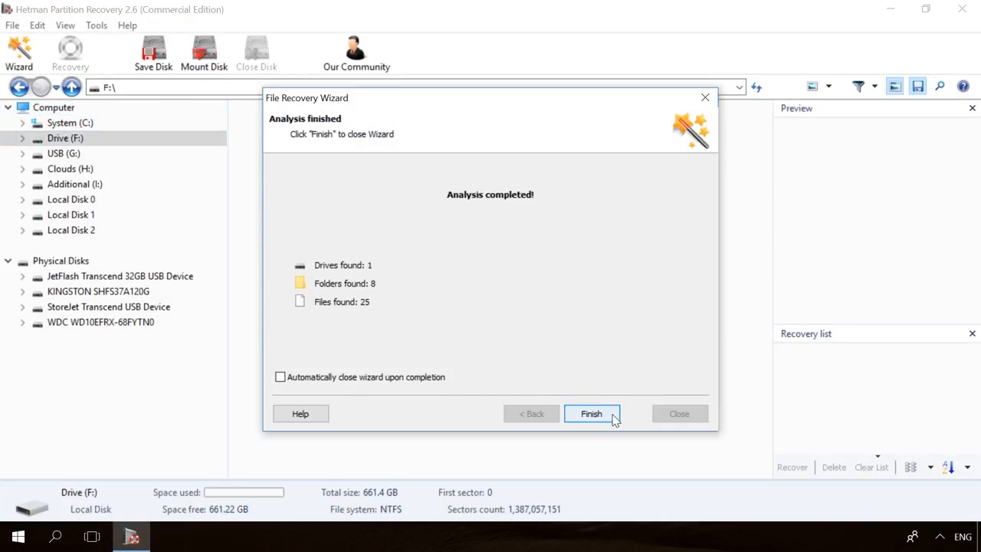
pyautogui.click(591, 413)
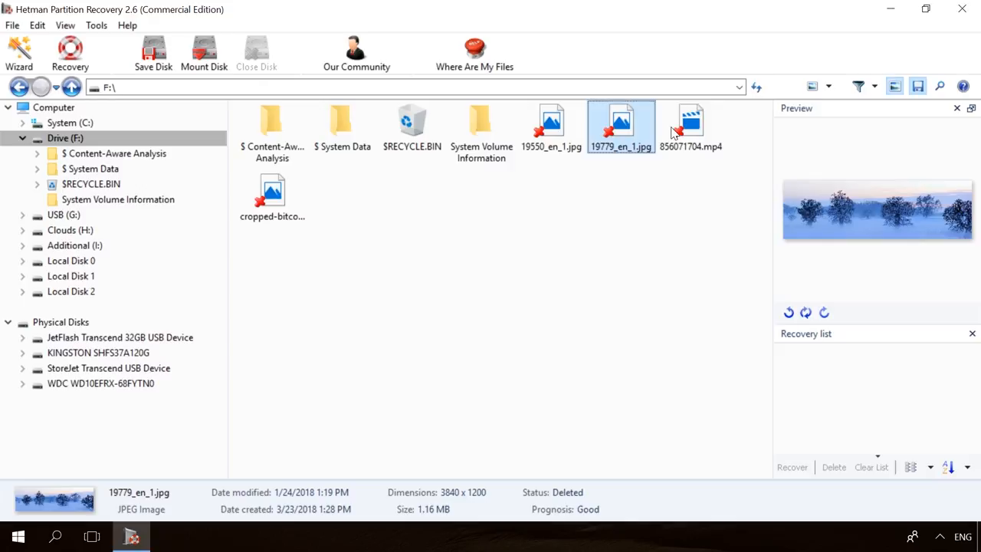
pyautogui.click(69, 53)
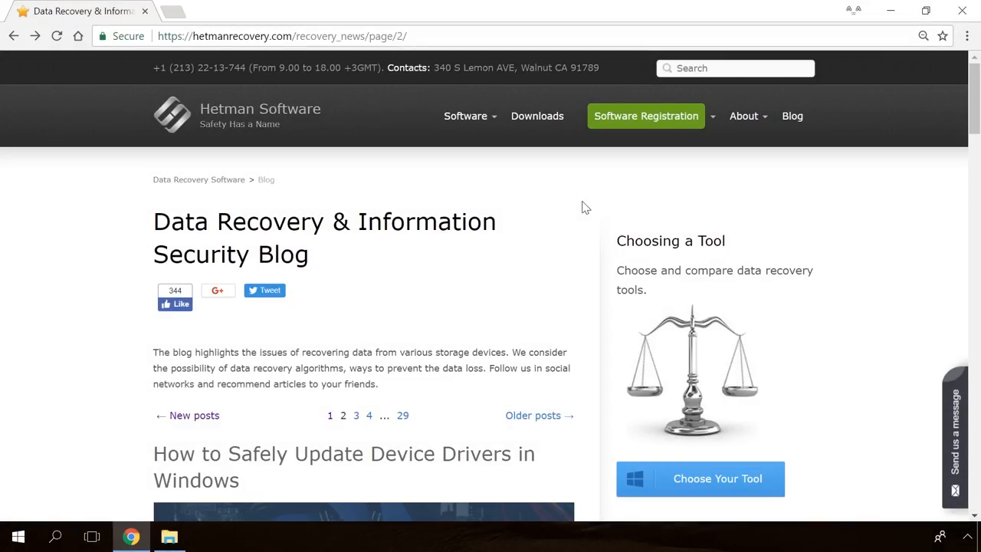
# Step: Find and open the 'Windows Detected a Hard Disk Problem' article on the blog
pyautogui.scroll(-3)
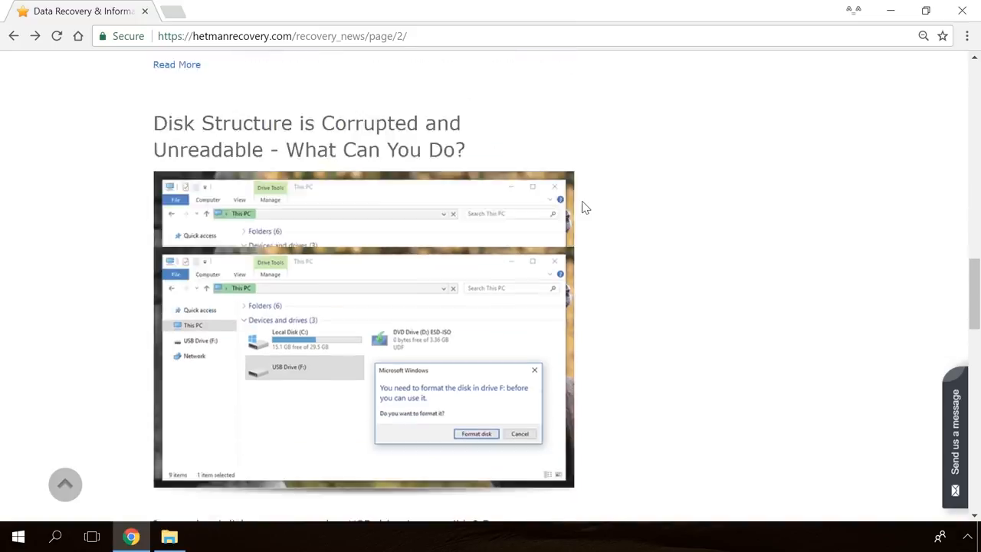
pyautogui.scroll(-3)
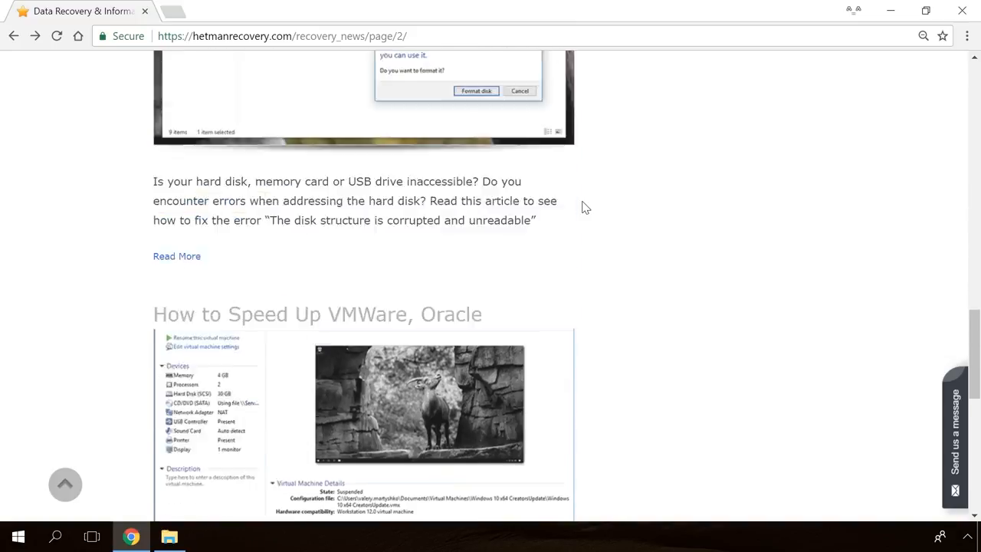
pyautogui.click(177, 255)
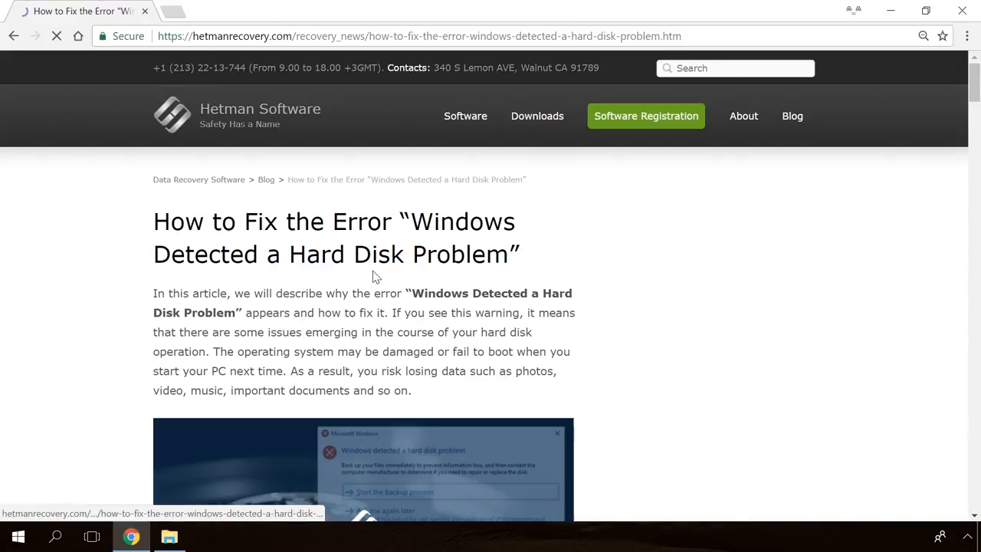
# Step: Bring up the site's message form and start writing 'Hello'
pyautogui.scroll(-3)
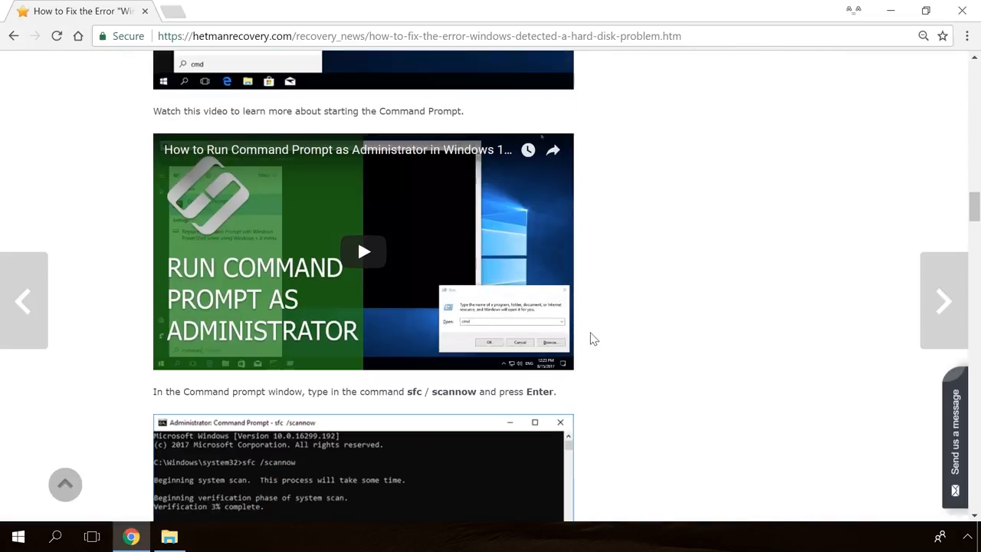
pyautogui.click(954, 437)
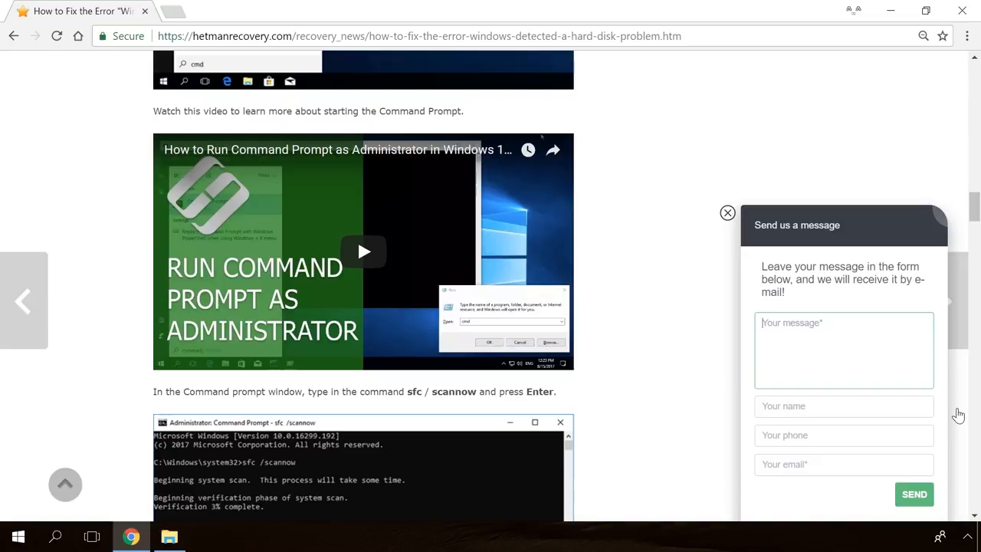
pyautogui.write('Hello')
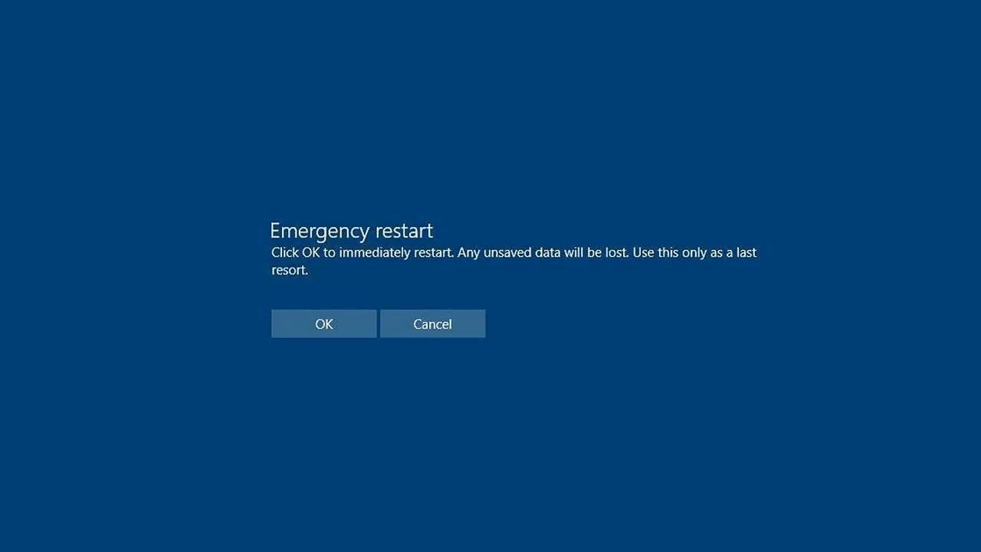
# Step: Dismiss the Emergency restart prompt and return to the desktop
pyautogui.click(323, 322)
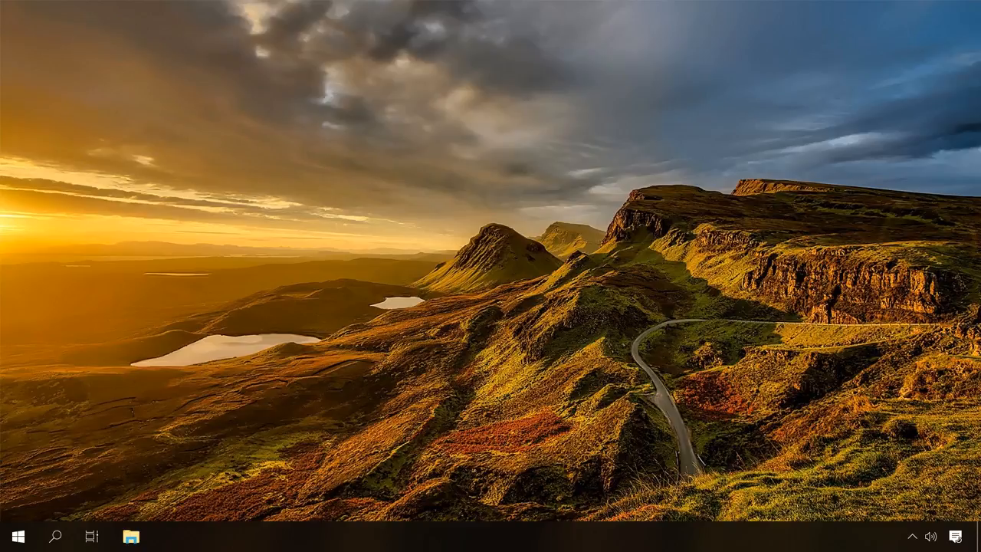
pyautogui.moveTo(284, 387)
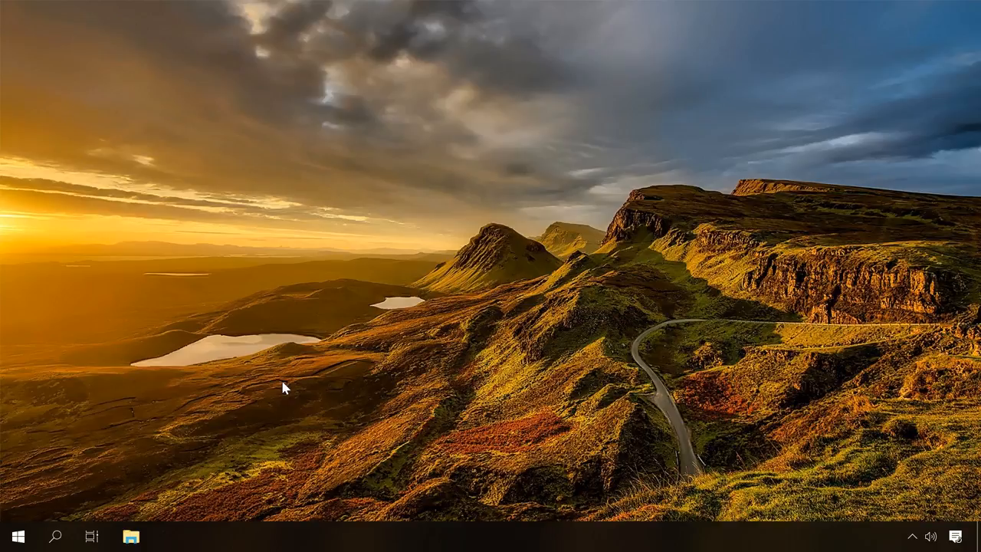
# Step: Reach the Windows Update page via Settings > Update & Security and its active hours link
pyautogui.click(16, 536)
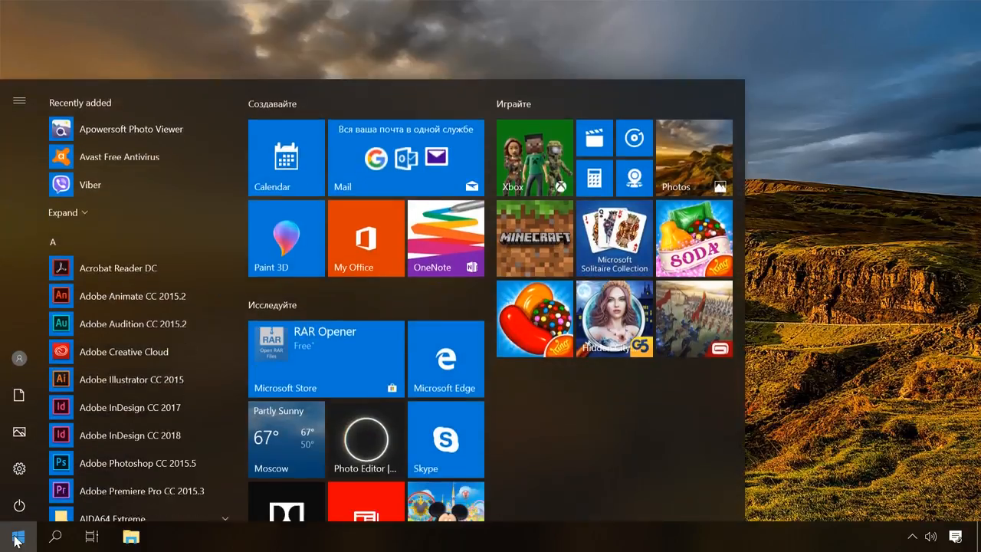
pyautogui.click(18, 468)
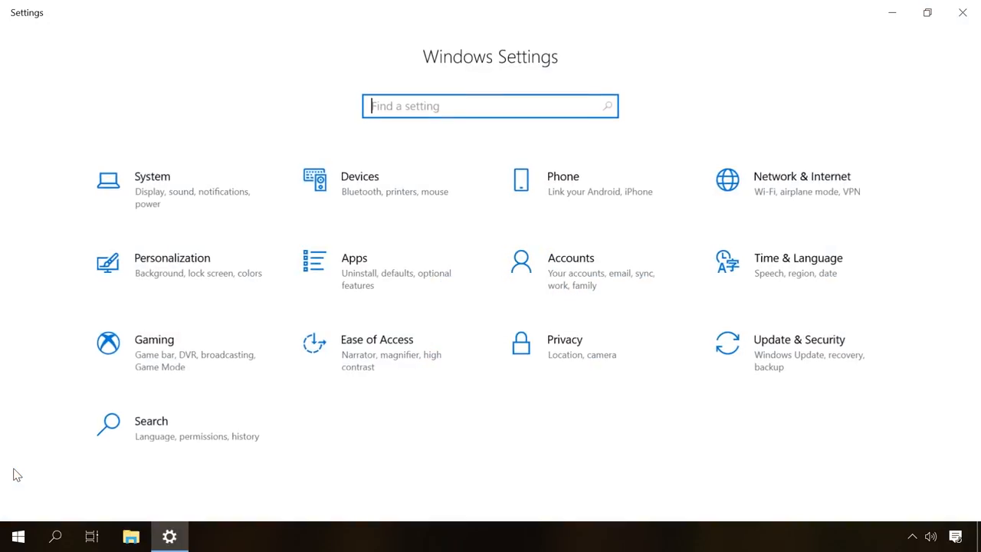
pyautogui.click(798, 339)
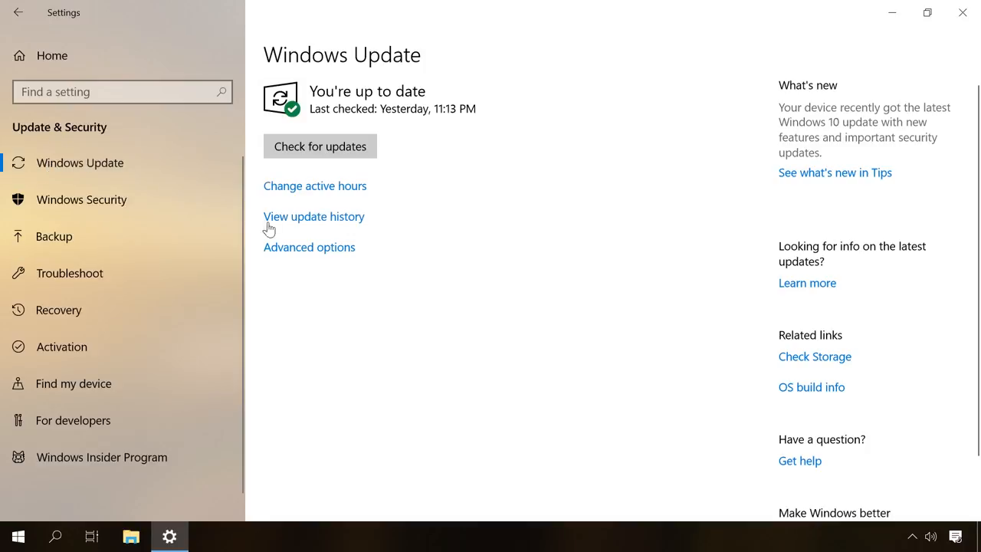
pyautogui.moveTo(398, 235)
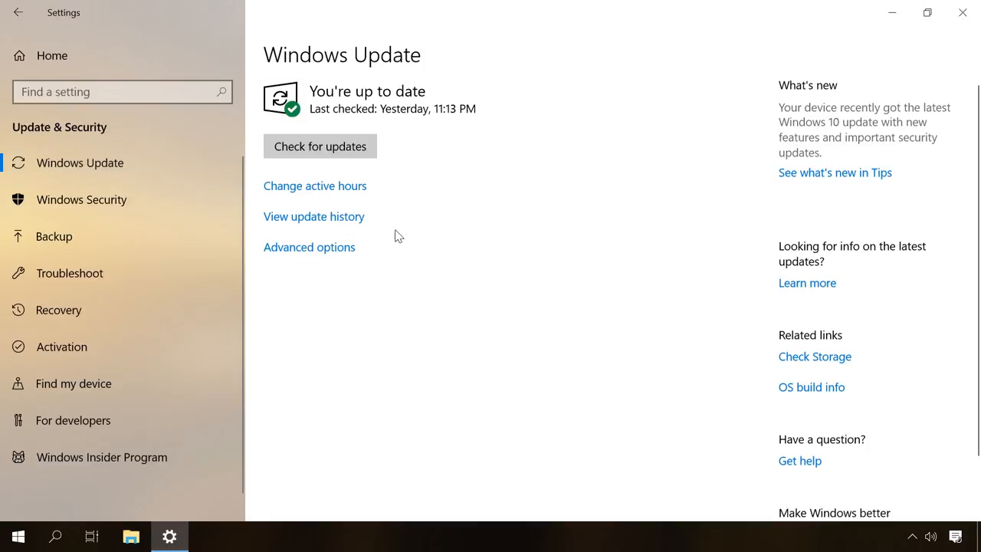
pyautogui.moveTo(284, 186)
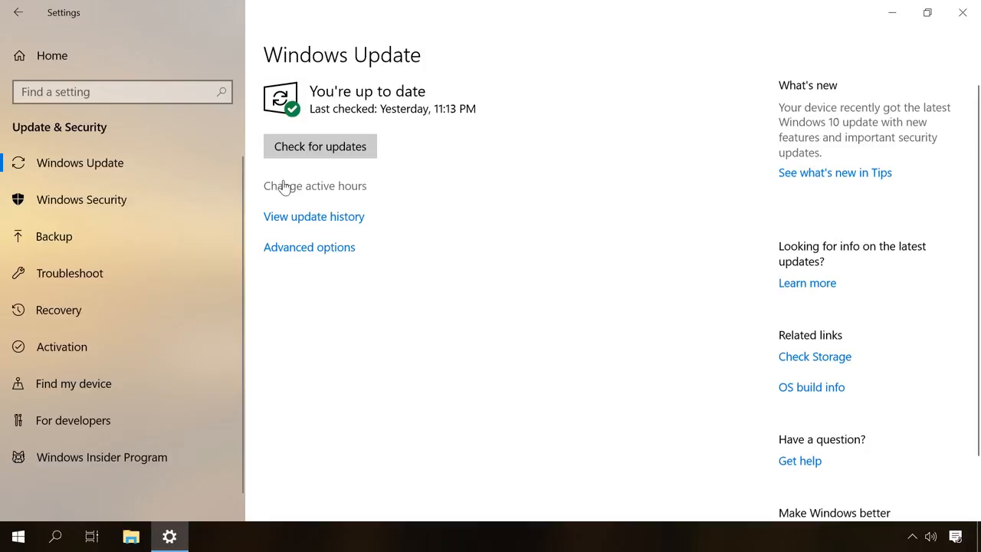
pyautogui.click(314, 185)
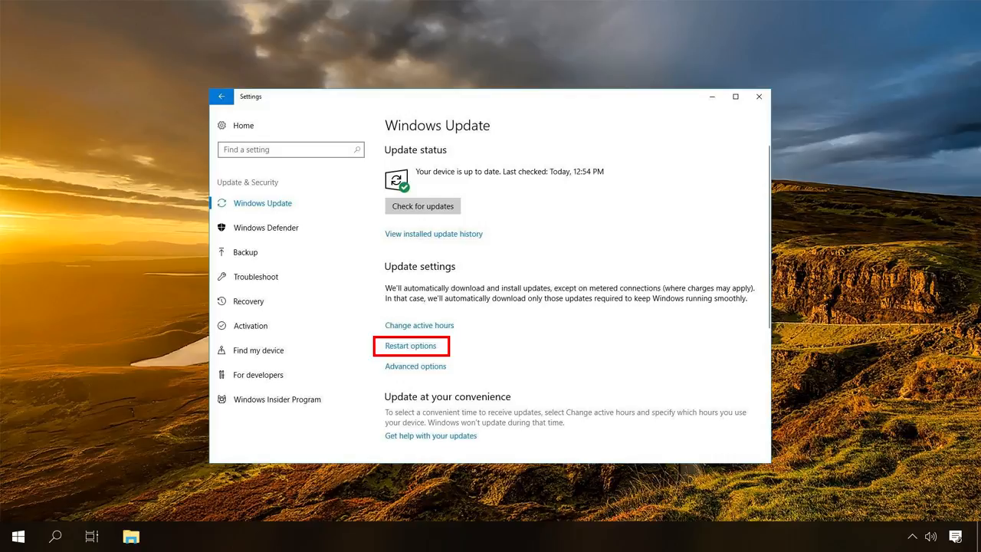
# Step: Go into the Restart options of Windows Update
pyautogui.click(411, 346)
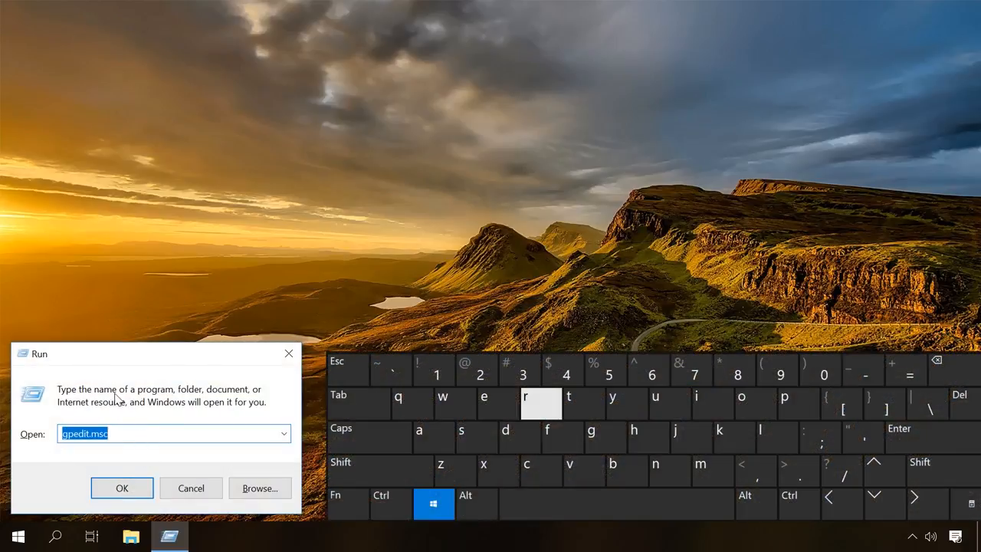
# Step: Launch gpedit.msc maximized and browse to the Windows Update policies
pyautogui.click(121, 488)
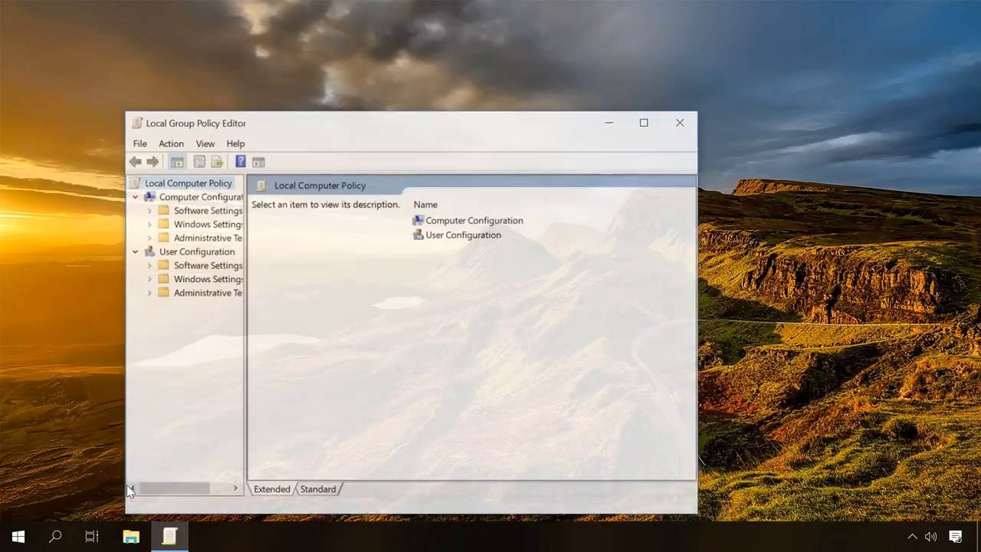
pyautogui.click(642, 123)
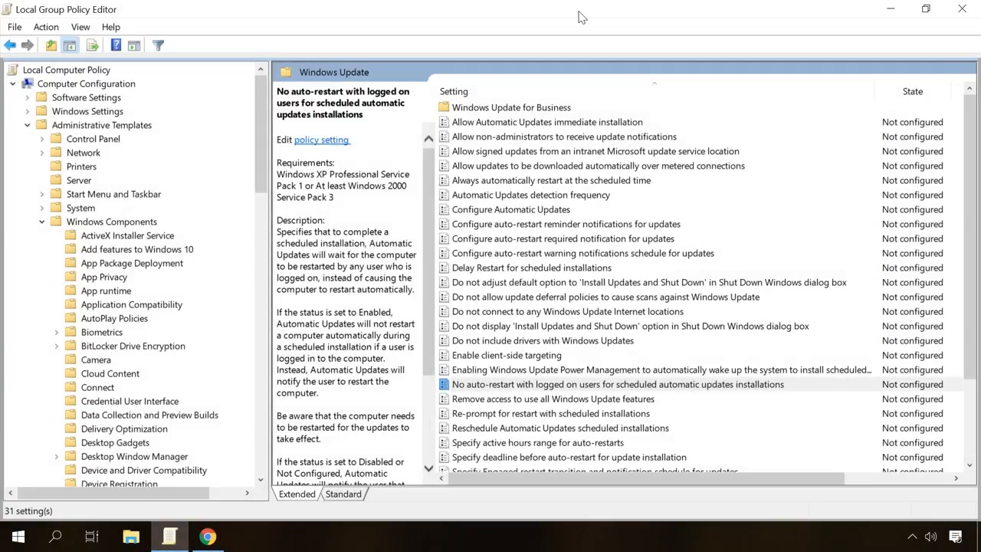
pyautogui.moveTo(47, 95)
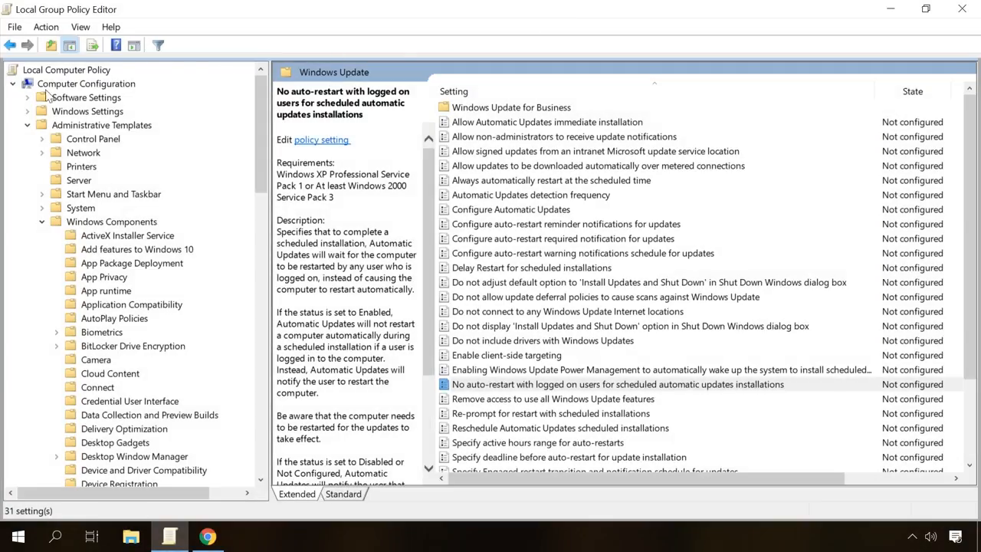
pyautogui.moveTo(122, 129)
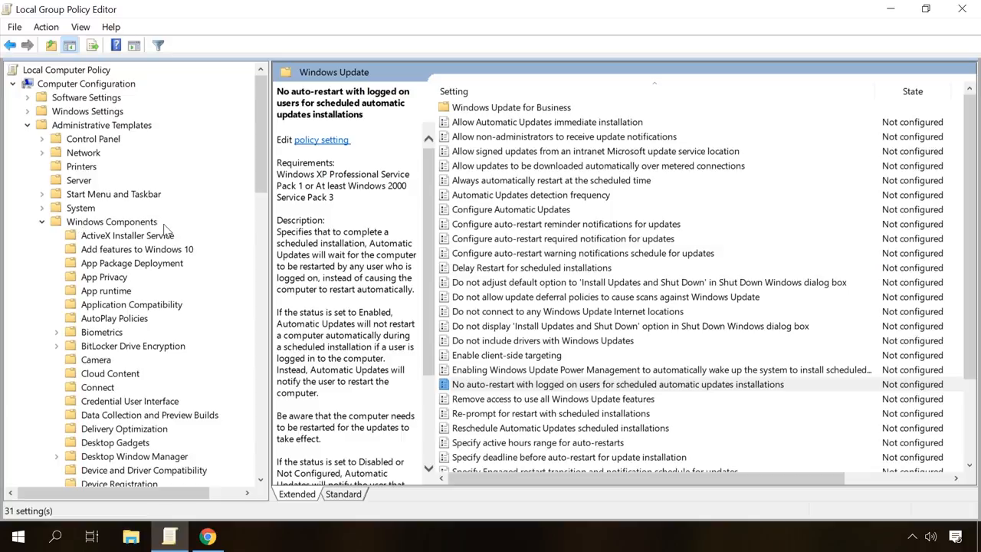
pyautogui.scroll(-3)
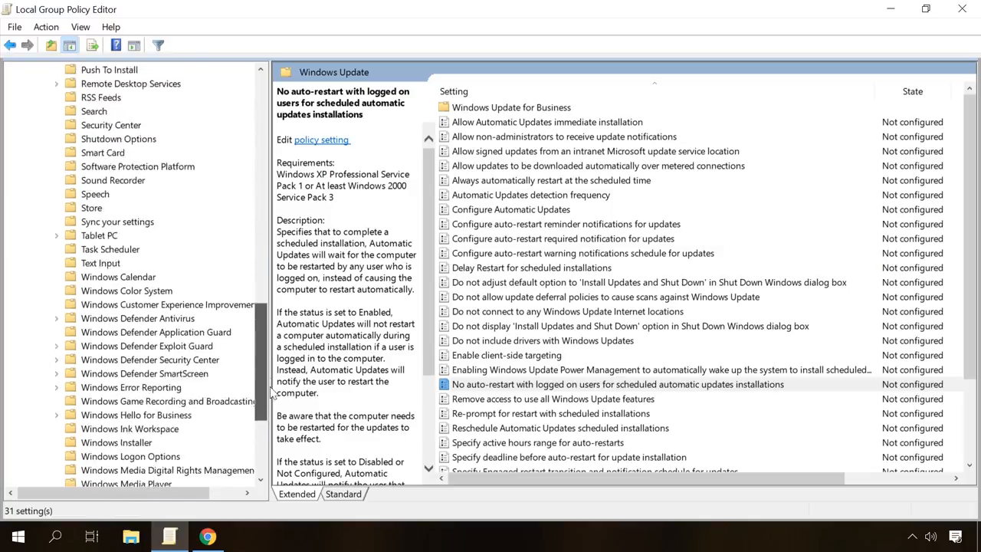
pyautogui.scroll(-3)
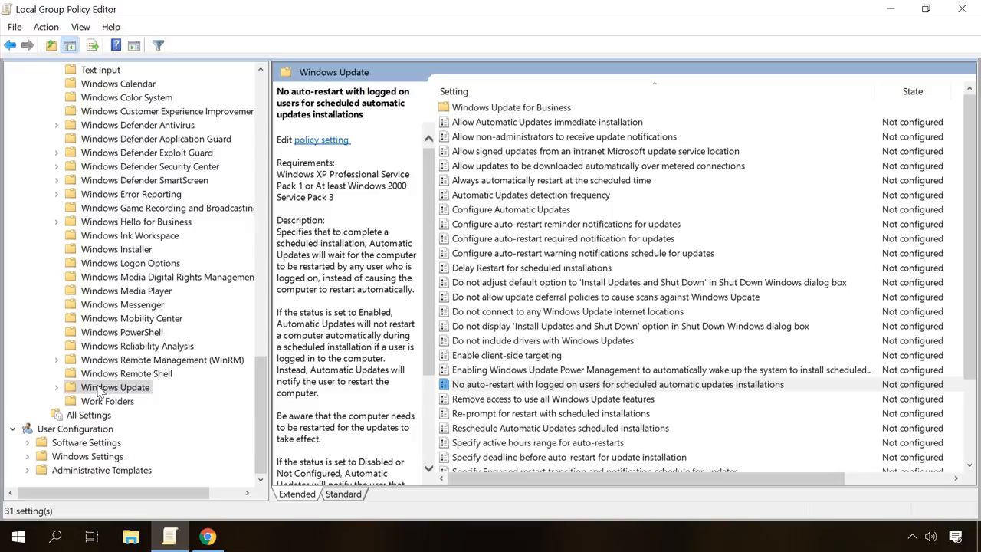
pyautogui.moveTo(547, 393)
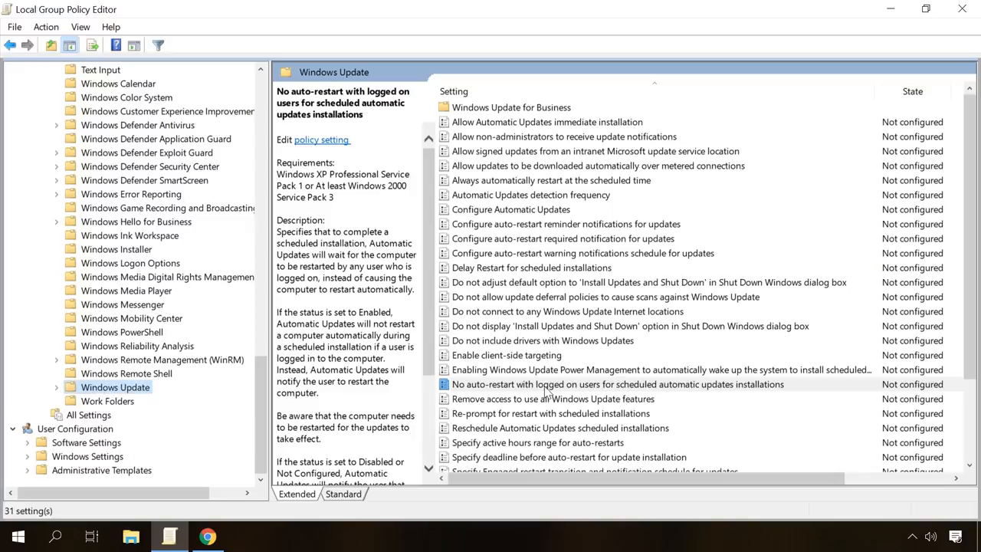
# Step: Set 'No auto-restart with logged on users for scheduled automatic updates installations' to Enabled
pyautogui.click(618, 384)
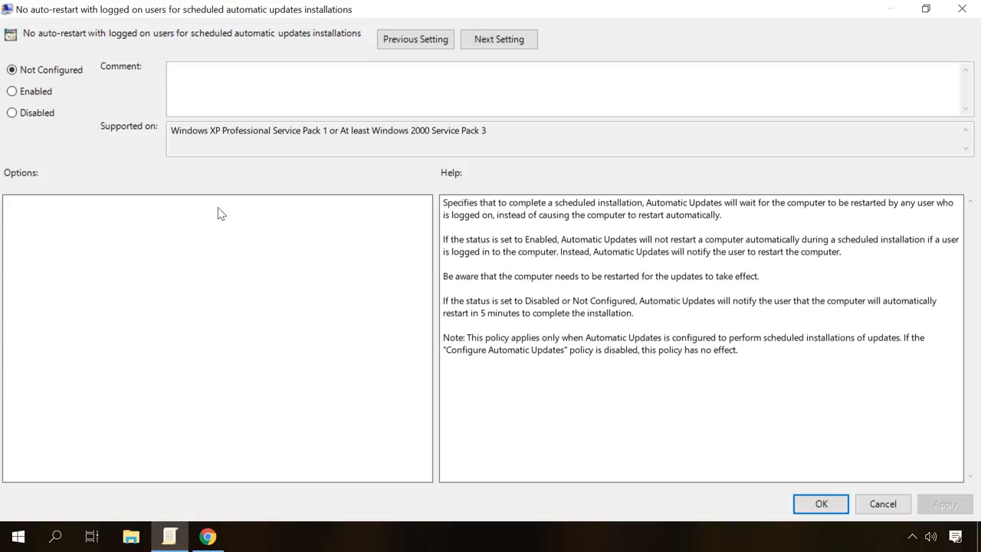
pyautogui.click(12, 91)
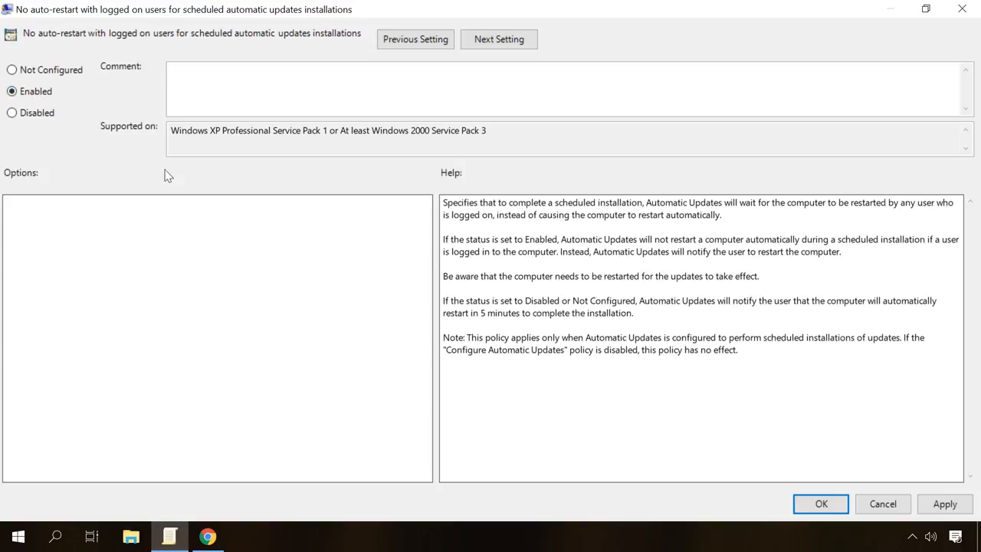
pyautogui.click(820, 503)
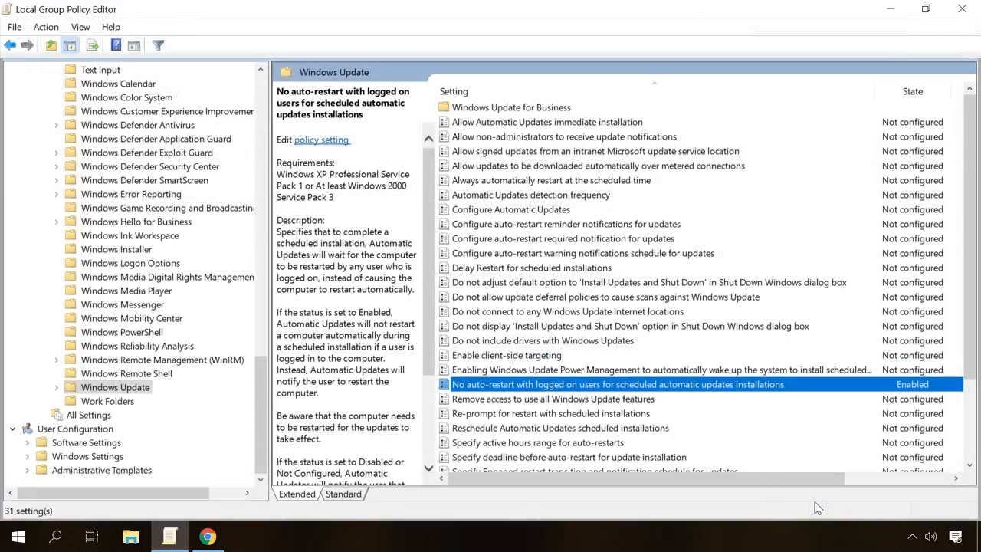
pyautogui.moveTo(565, 202)
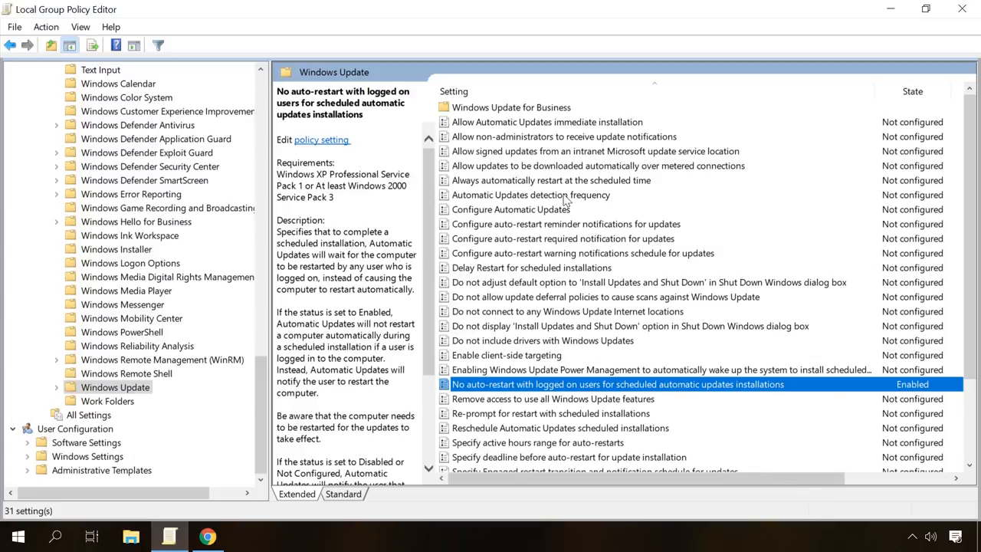
# Step: Set 'Always automatically restart at the scheduled time' to Disabled and confirm
pyautogui.click(530, 195)
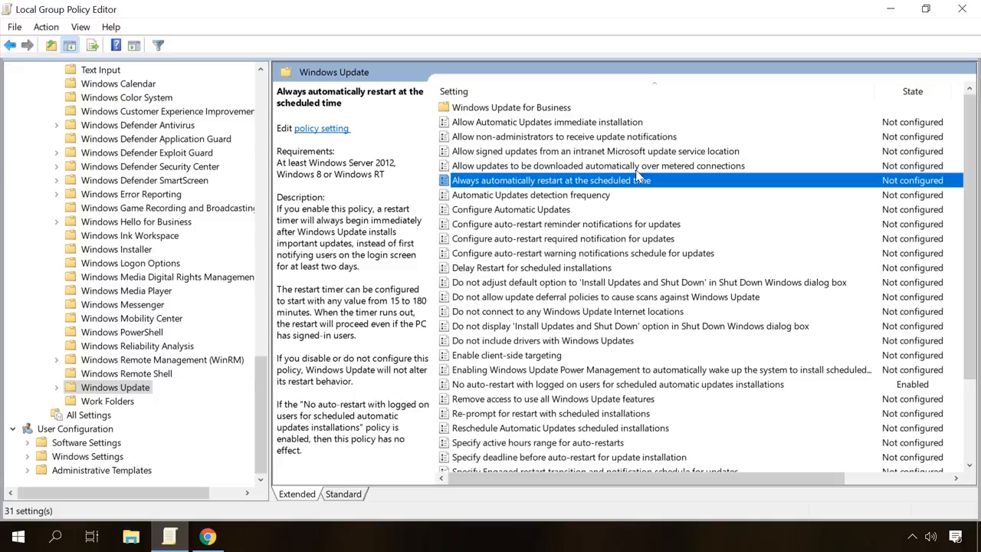
pyautogui.moveTo(547, 188)
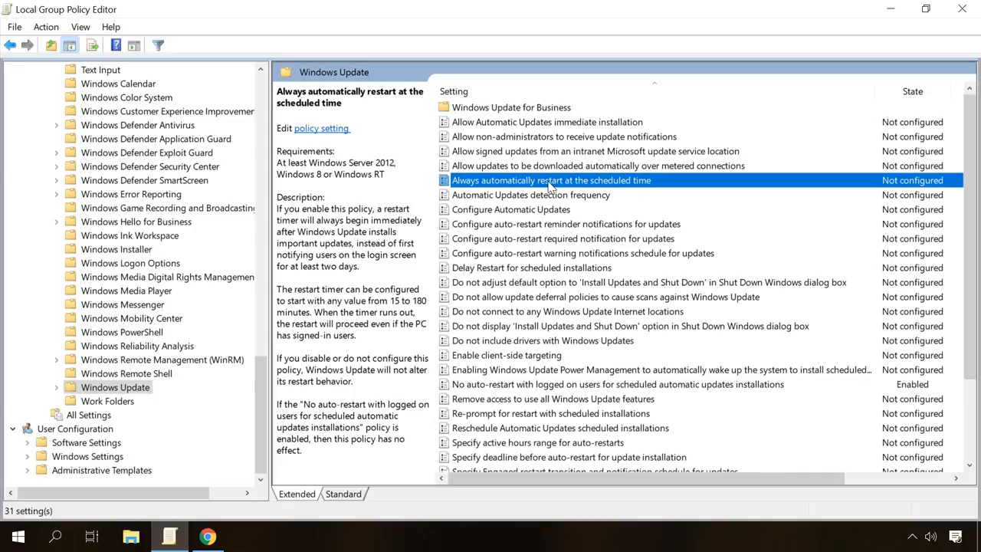
pyautogui.doubleClick(551, 179)
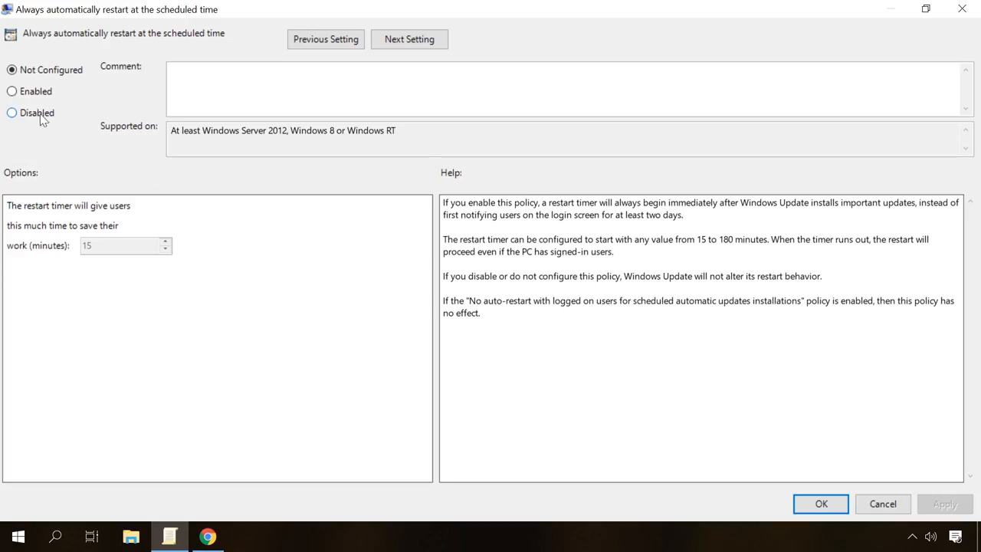
pyautogui.click(821, 503)
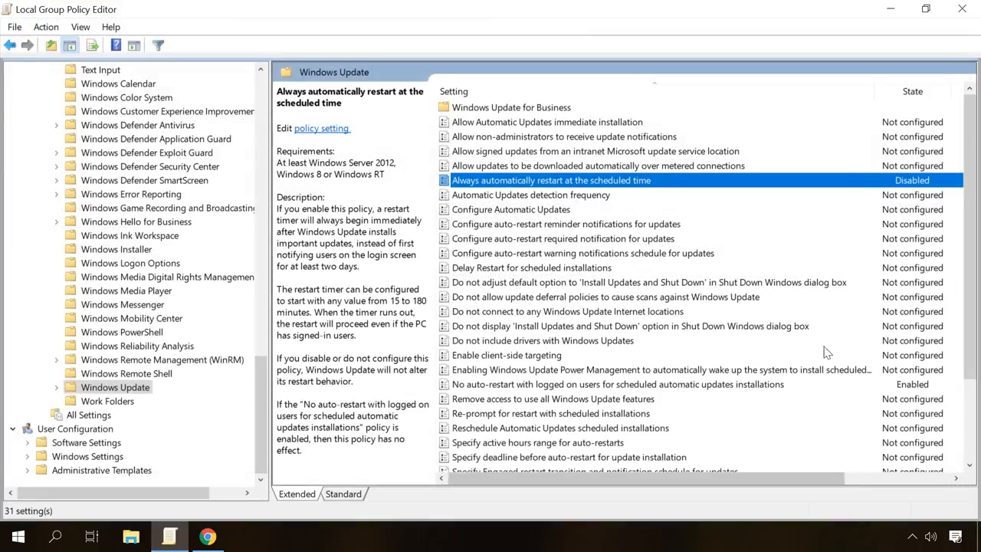
pyautogui.moveTo(762, 30)
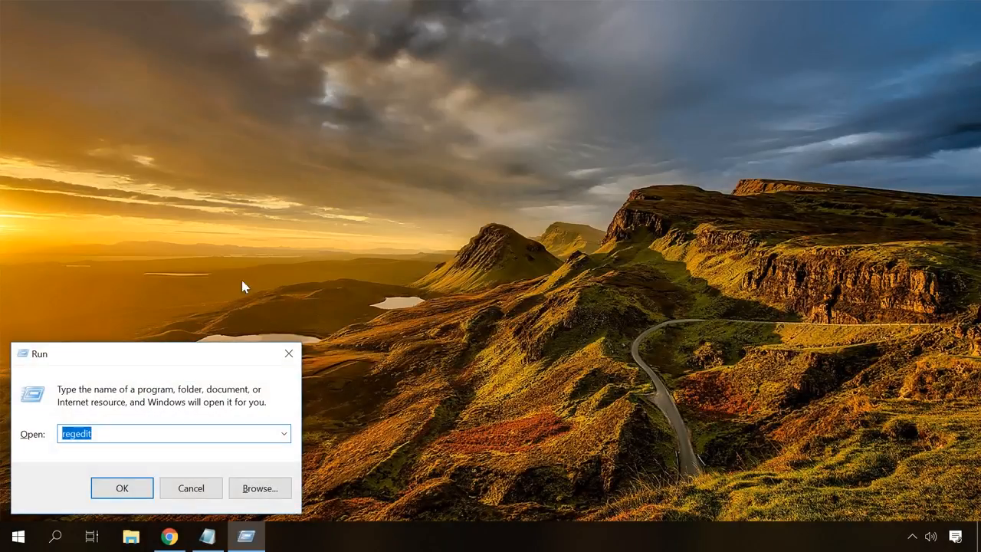
pyautogui.moveTo(121, 488)
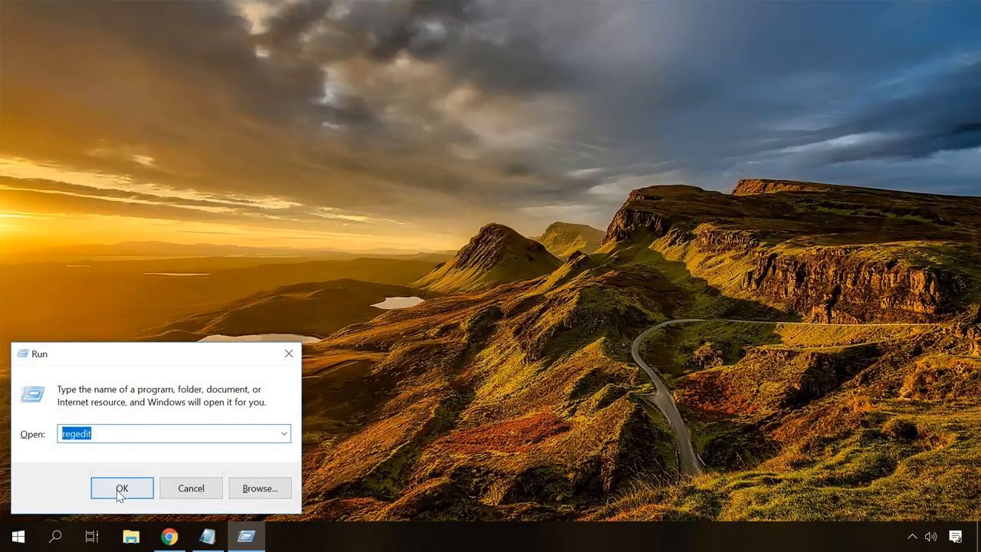
# Step: Launch regedit and create a Windows Update key under HKLM\SOFTWARE\Policies\Microsoft\Windows
pyautogui.click(121, 488)
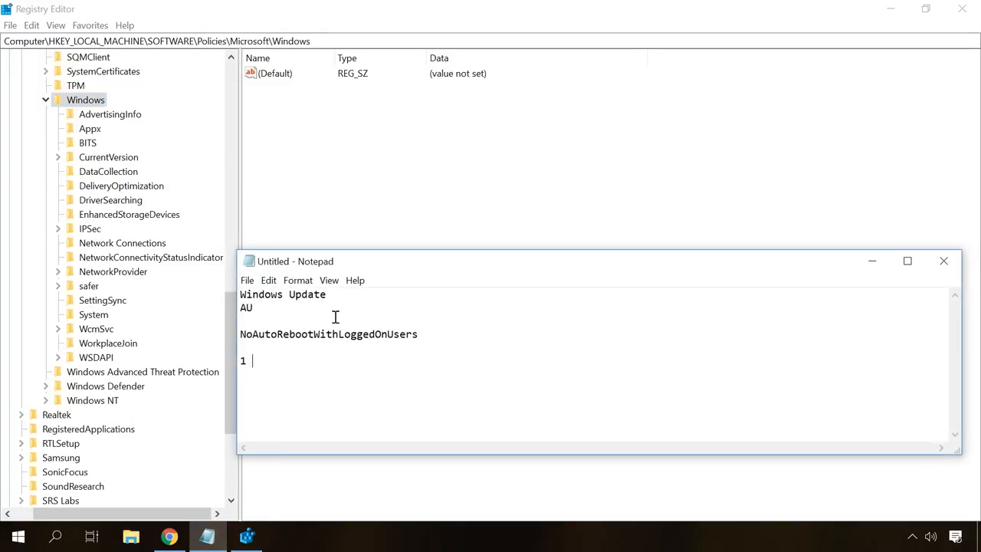
pyautogui.rightClick(284, 293)
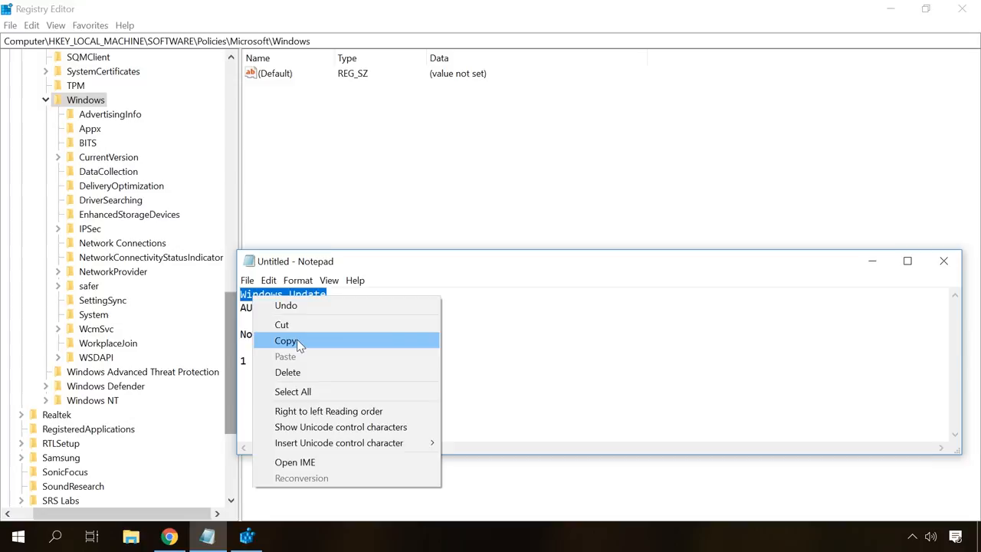
pyautogui.rightClick(85, 100)
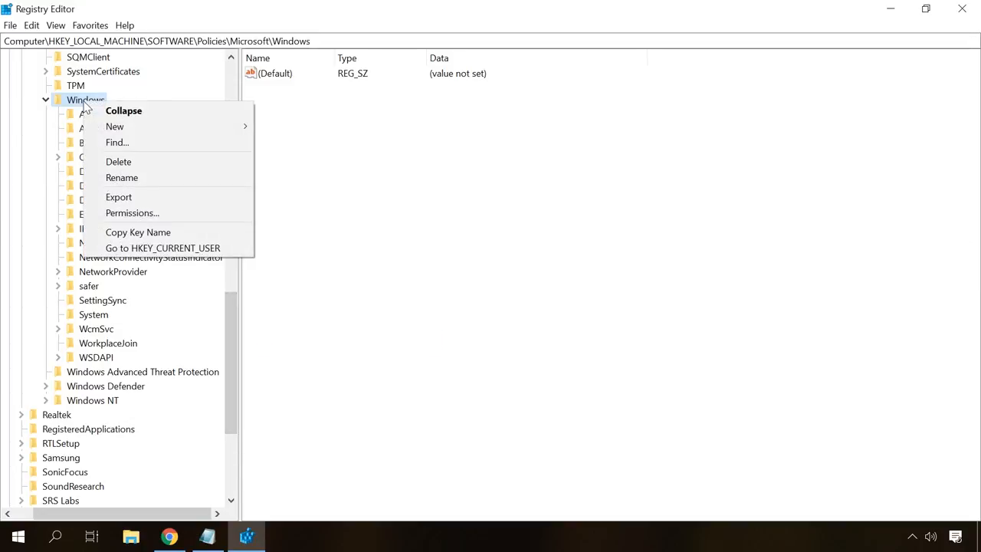
pyautogui.click(114, 126)
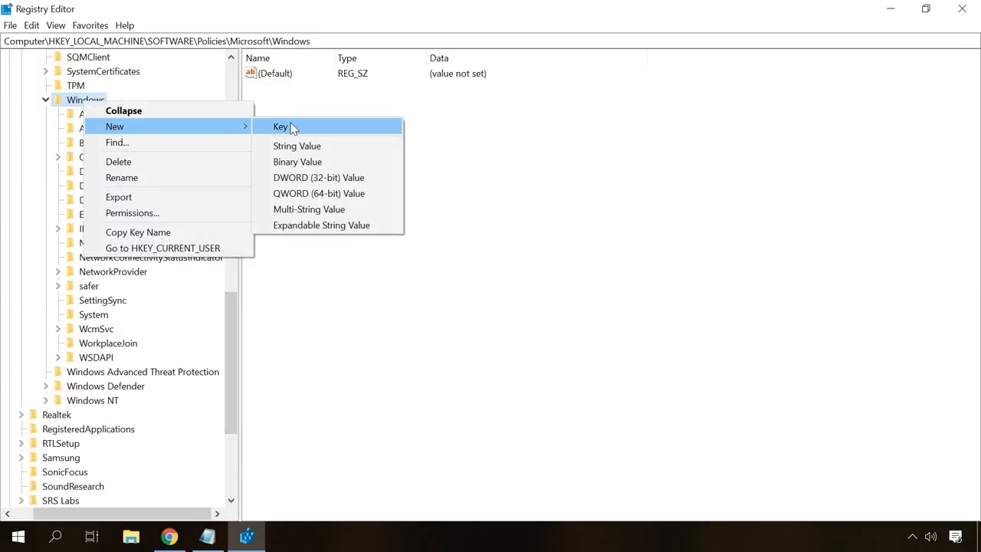
pyautogui.click(280, 127)
pyautogui.write('Windows Update')
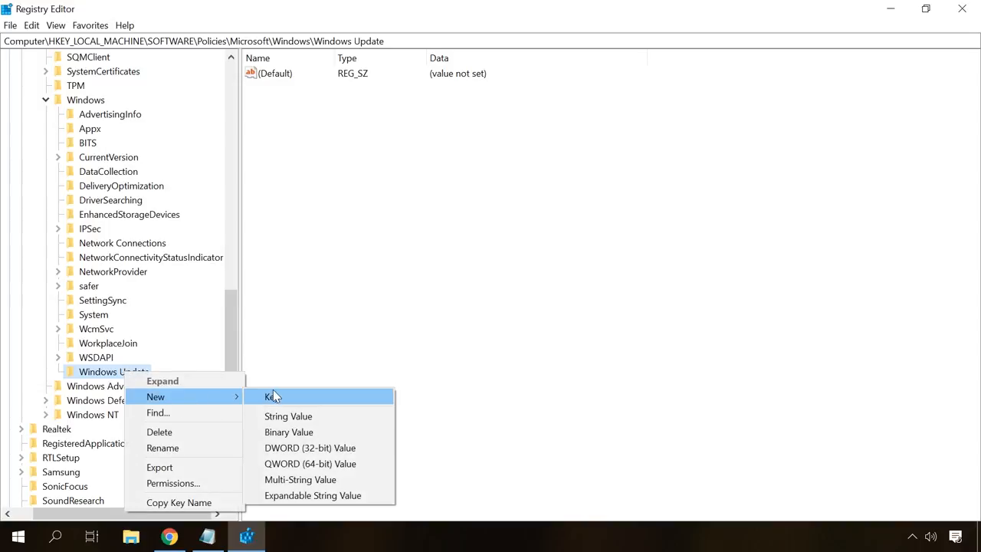
# Step: Create the AU subkey under Windows Update and minimize the Notepad notes
pyautogui.click(273, 396)
pyautogui.write('AU')
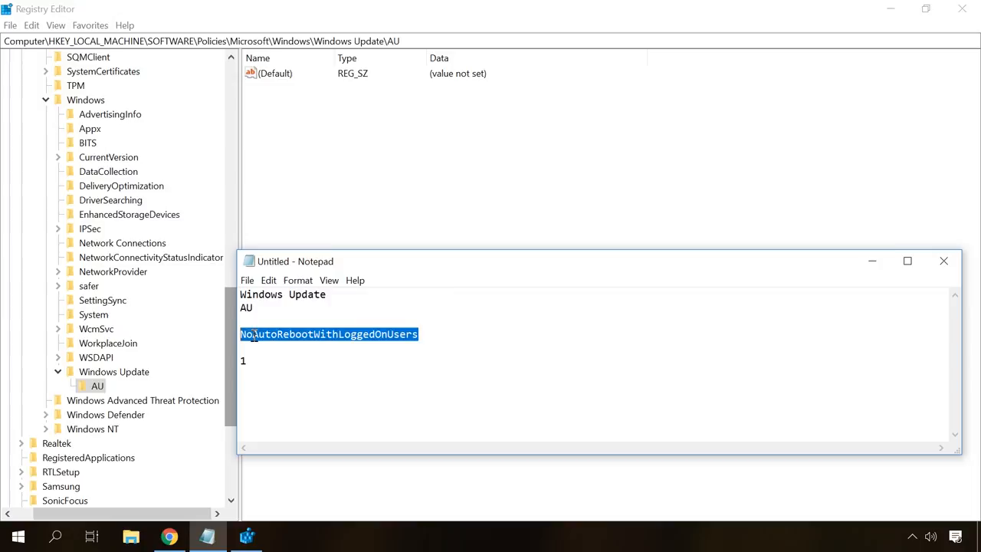
pyautogui.click(943, 261)
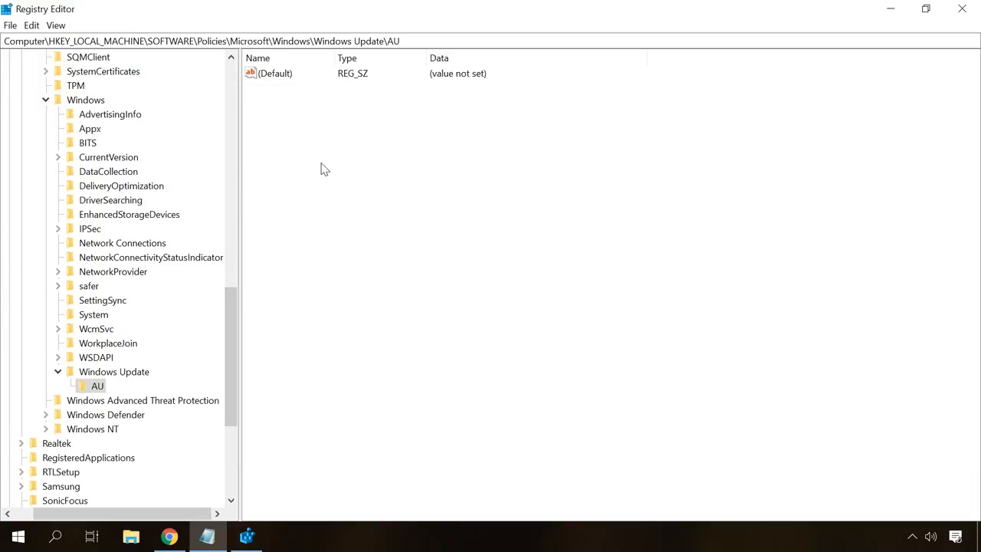
# Step: Add a DWORD NoAutoRebootWithLoggedOnUsers with value 1 to the AU key
pyautogui.rightClick(322, 169)
pyautogui.write('NoAutoRebootWithLoggedOnUsers')
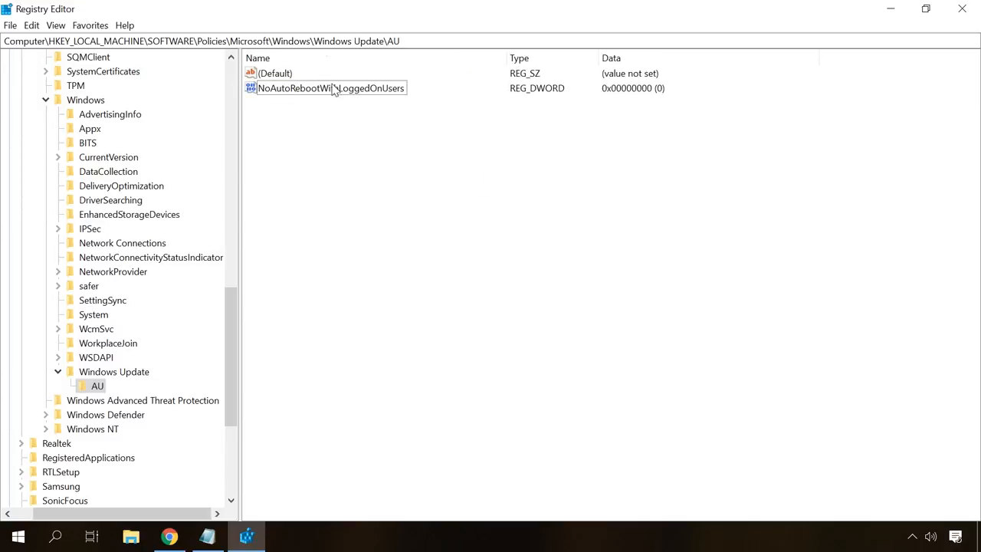
pyautogui.doubleClick(329, 88)
pyautogui.write('1')
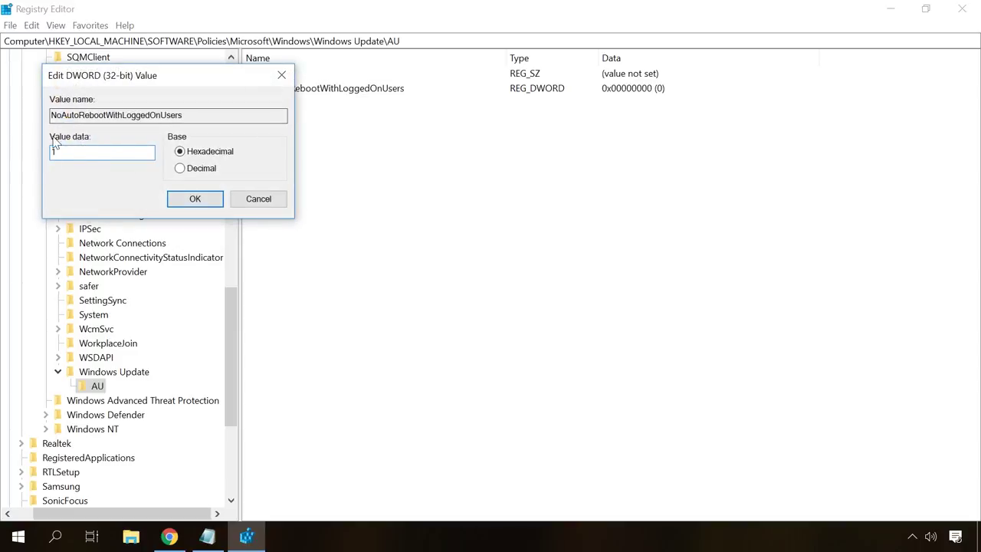
pyautogui.click(195, 198)
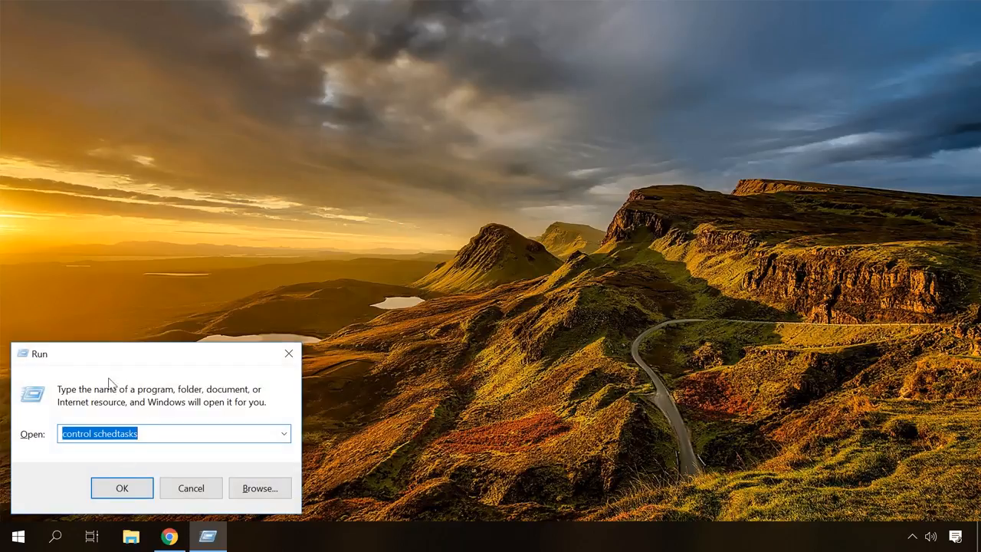
# Step: Launch Task Scheduler via 'control schedtasks' and browse toward the UpdateOrchestrator Reboot task
pyautogui.click(122, 488)
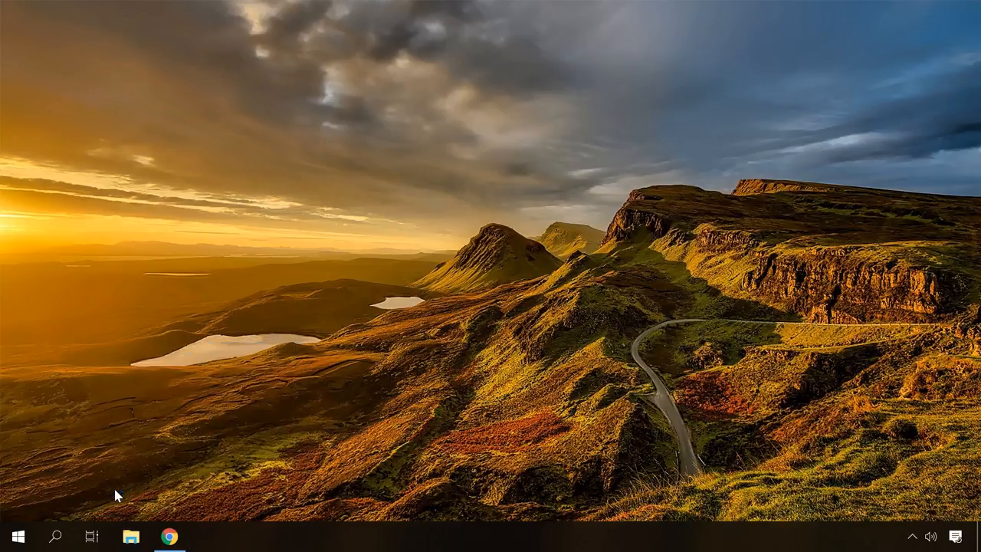
pyautogui.click(207, 535)
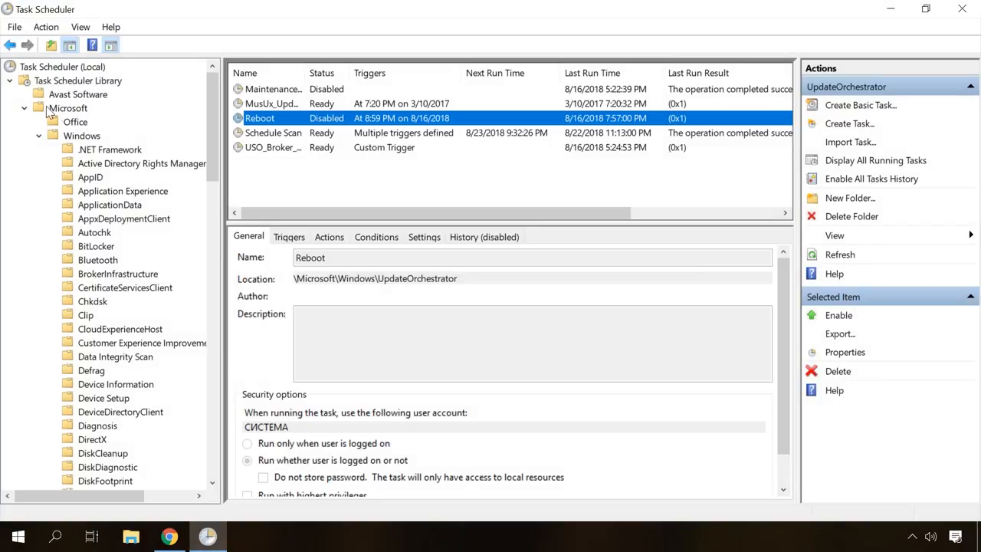
pyautogui.moveTo(219, 119)
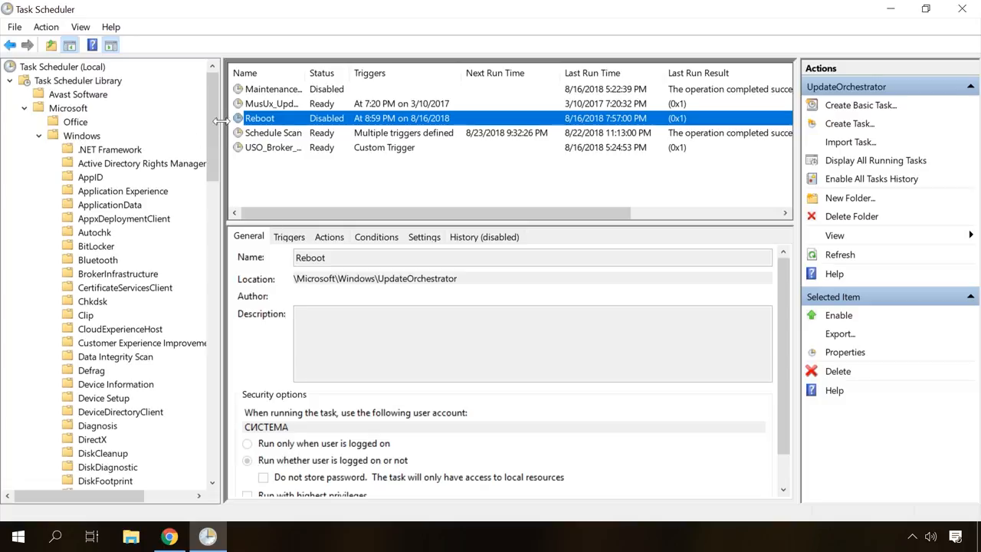
pyautogui.scroll(-3)
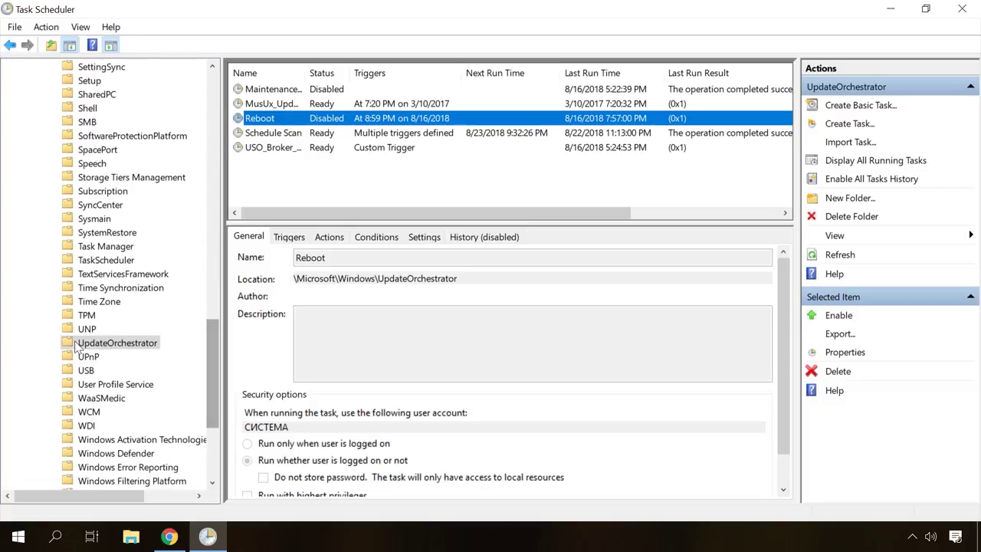
pyautogui.moveTo(297, 178)
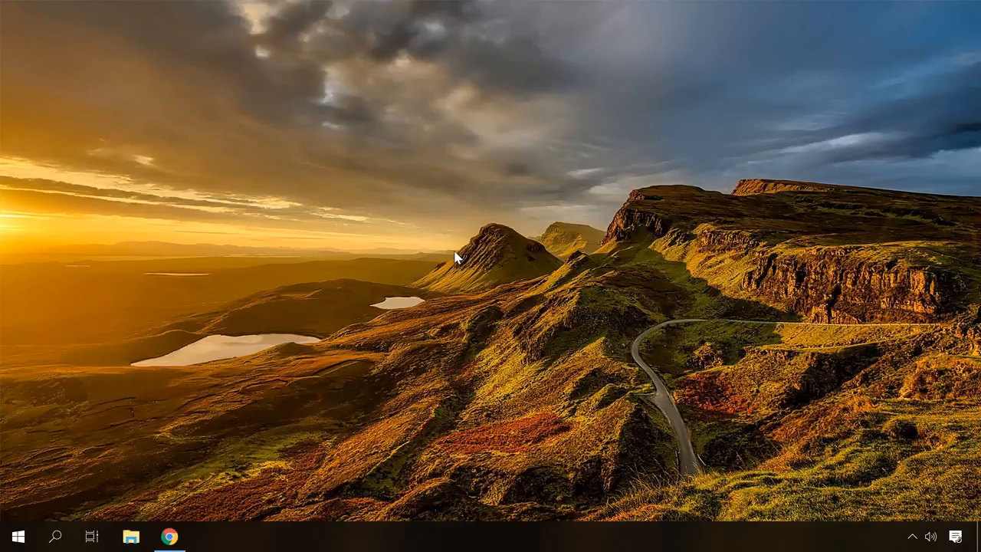
# Step: Reach Power & sleep in Settings > System and bring up the additional Power Options window
pyautogui.click(18, 536)
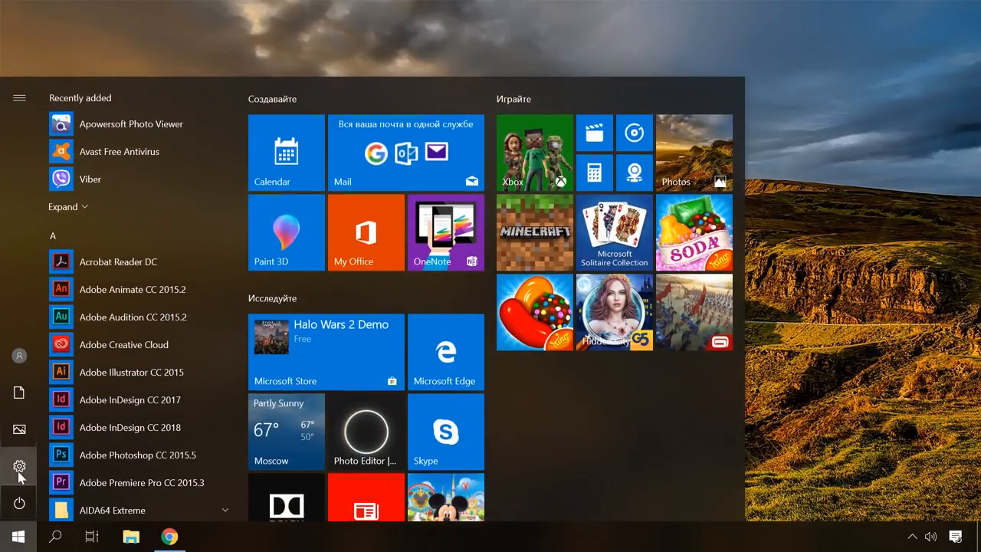
pyautogui.click(19, 465)
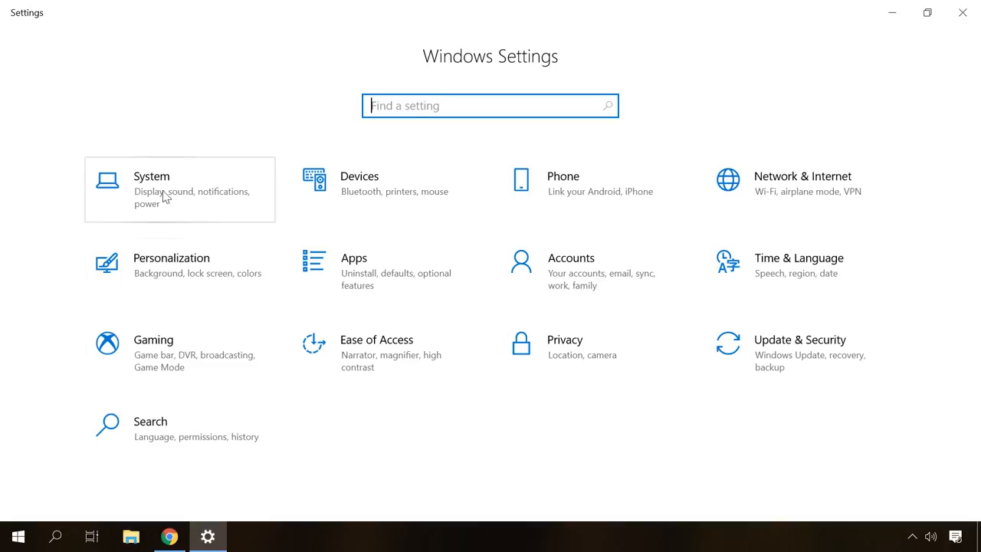
pyautogui.click(151, 188)
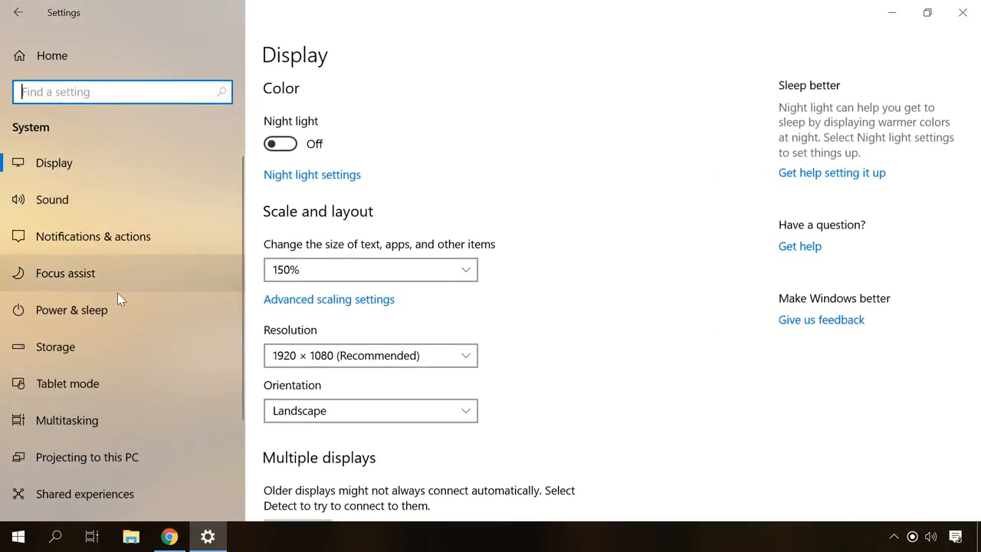
pyautogui.click(71, 310)
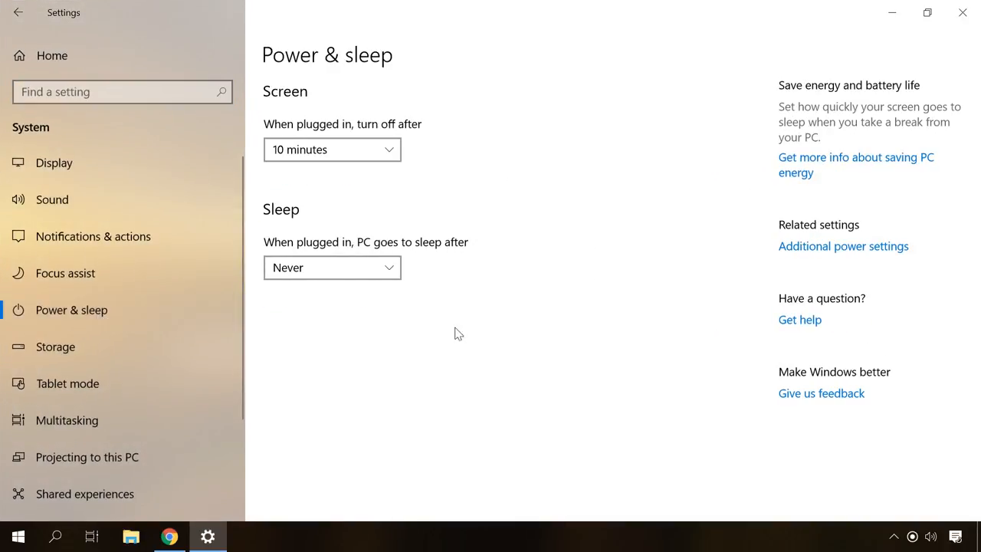
pyautogui.click(843, 246)
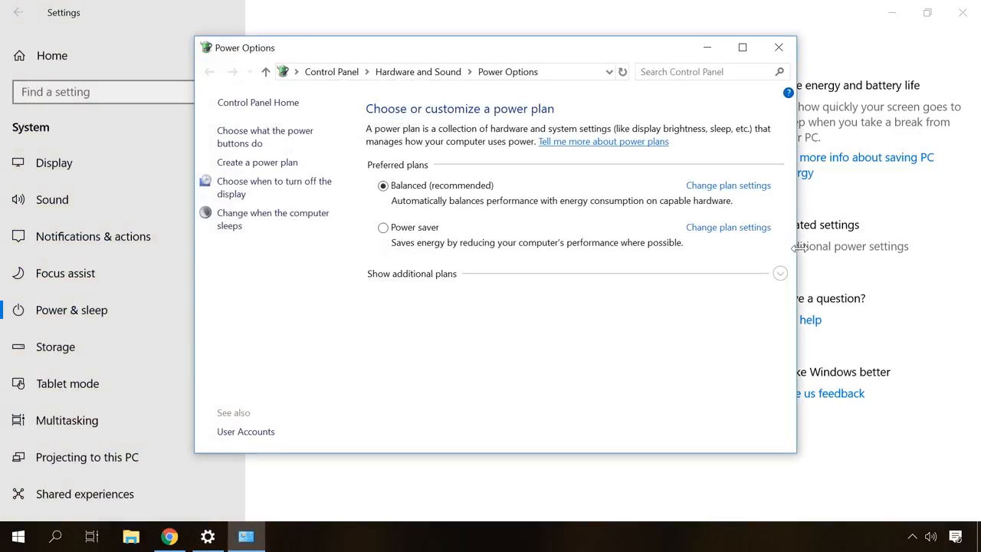
# Step: Turn off fast startup in the shutdown settings and save the change
pyautogui.click(264, 137)
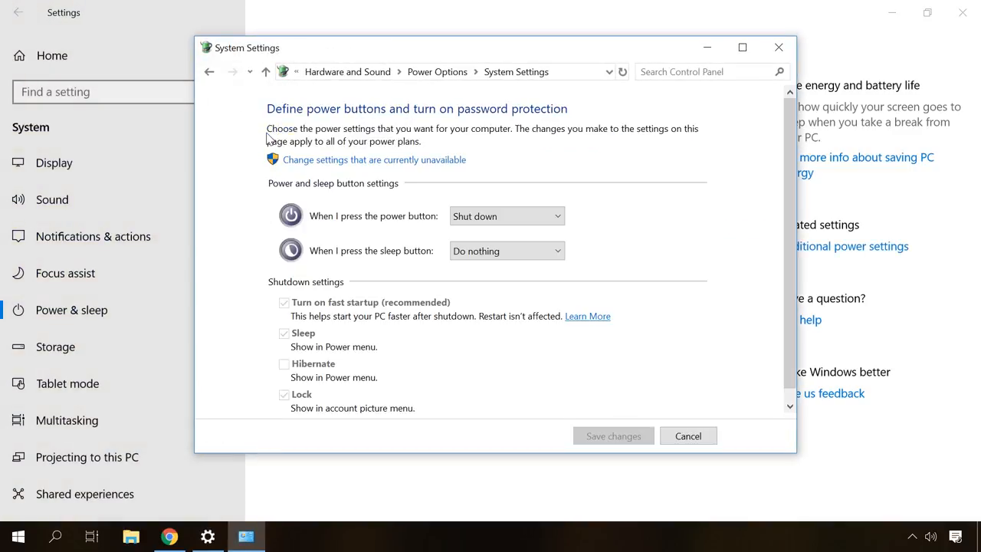
pyautogui.click(374, 159)
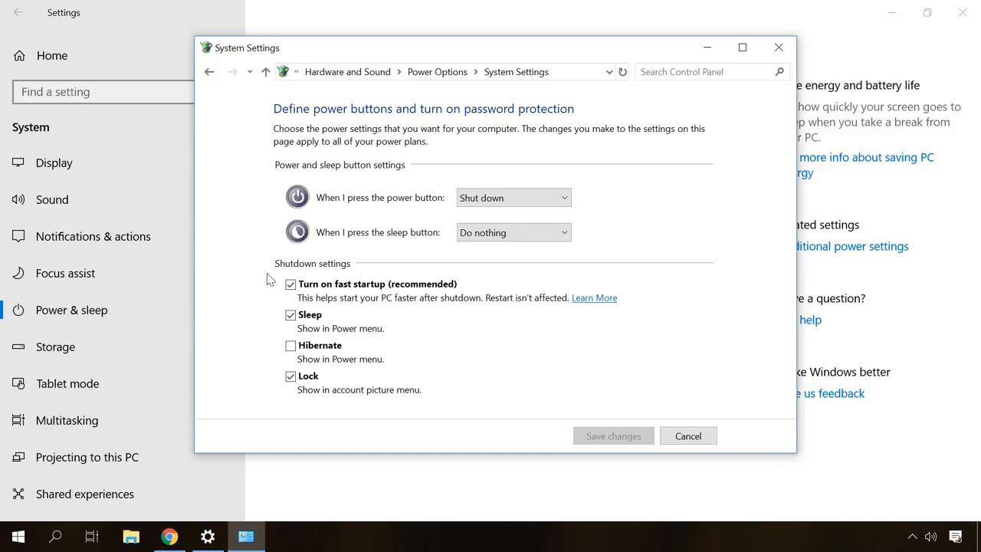
pyautogui.click(290, 283)
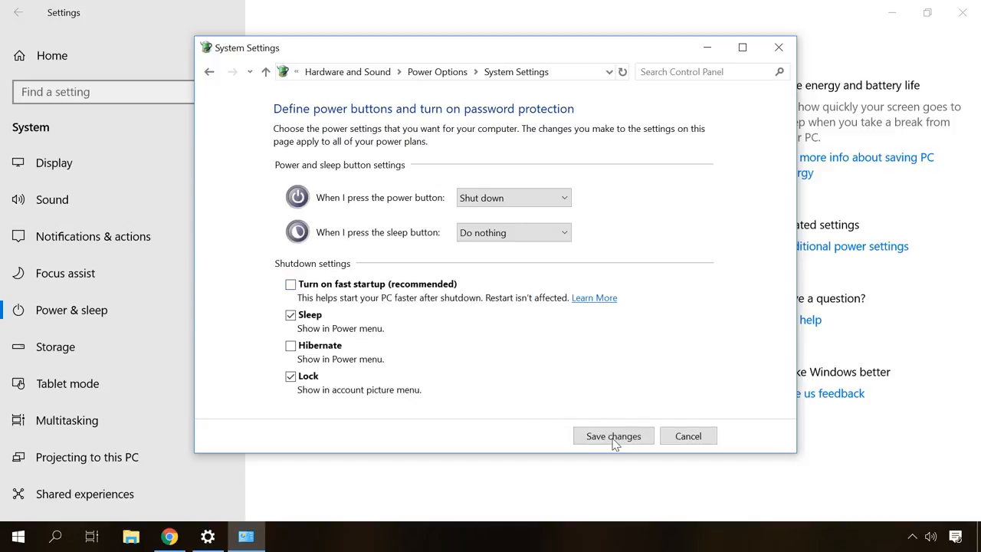
pyautogui.click(612, 435)
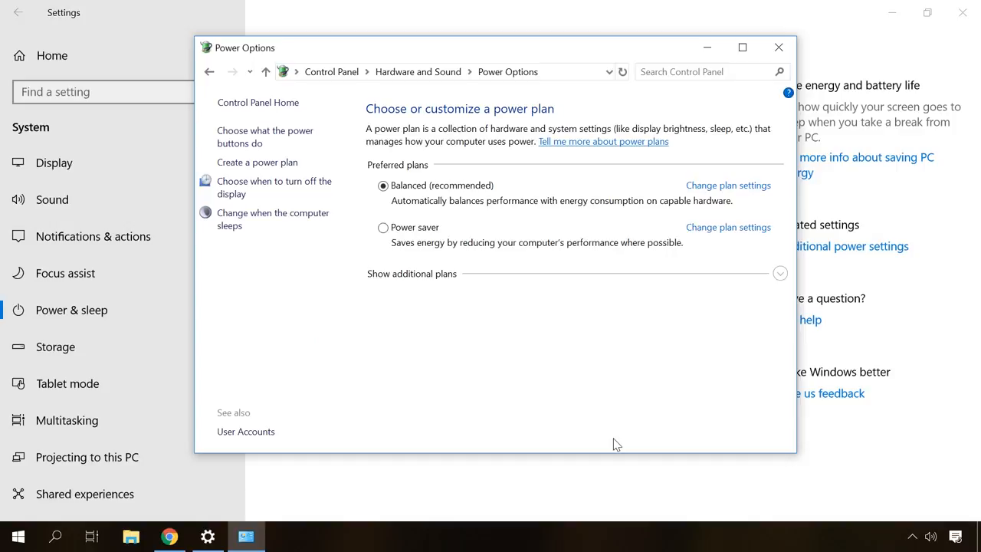
# Step: Show the Start menu's power choices (Sleep, Shut down, Restart)
pyautogui.click(18, 536)
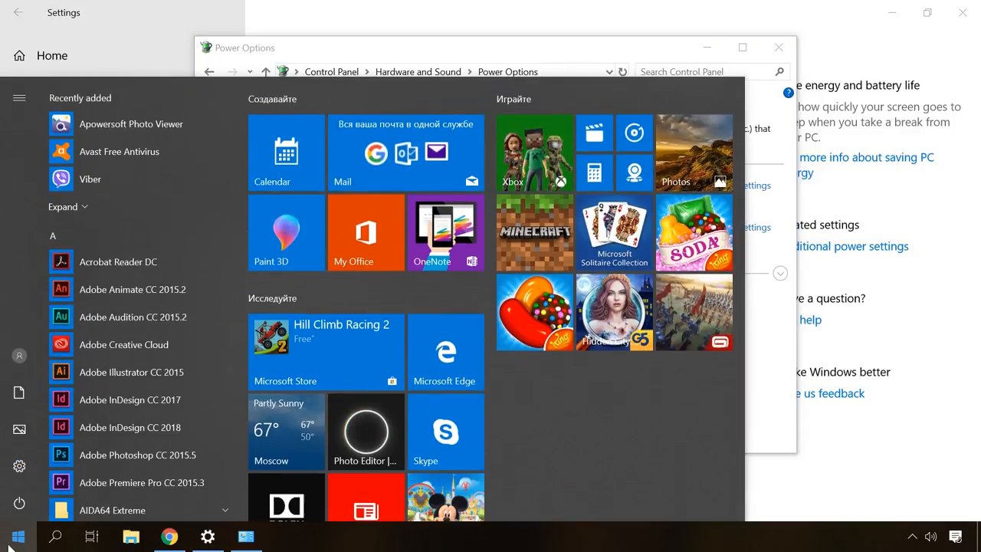
pyautogui.click(19, 502)
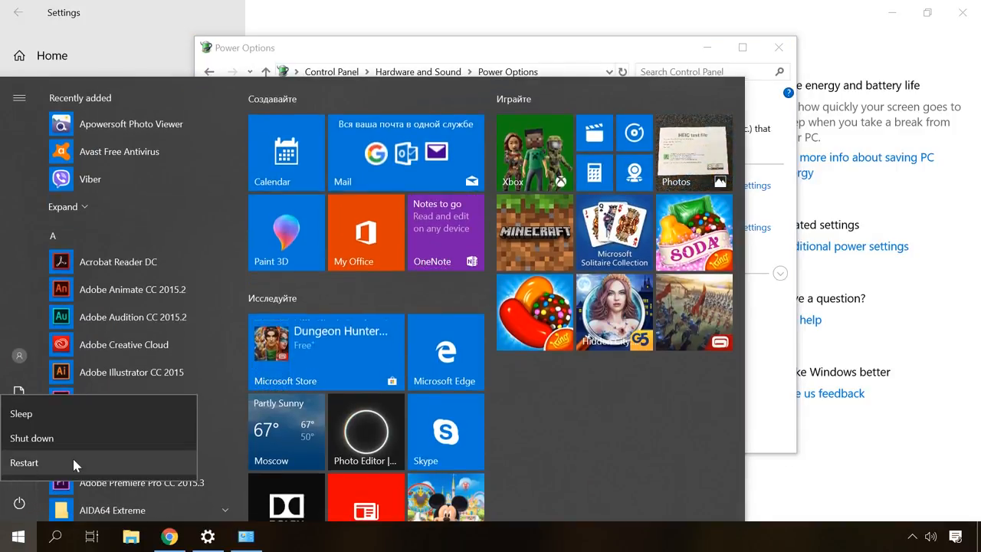